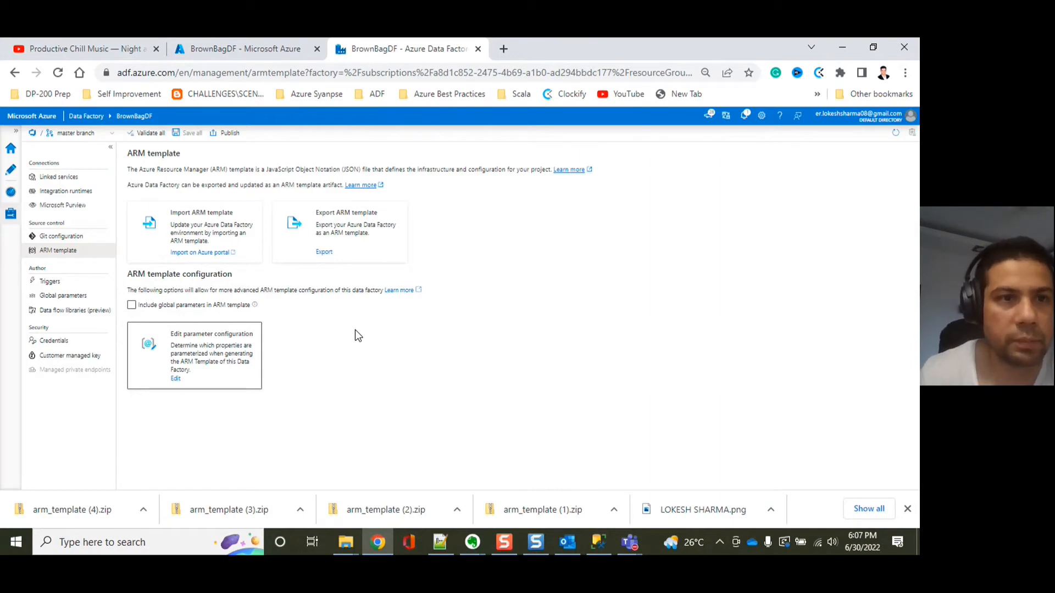
{"action": "mouse_move", "coordinate": [250, 398]}
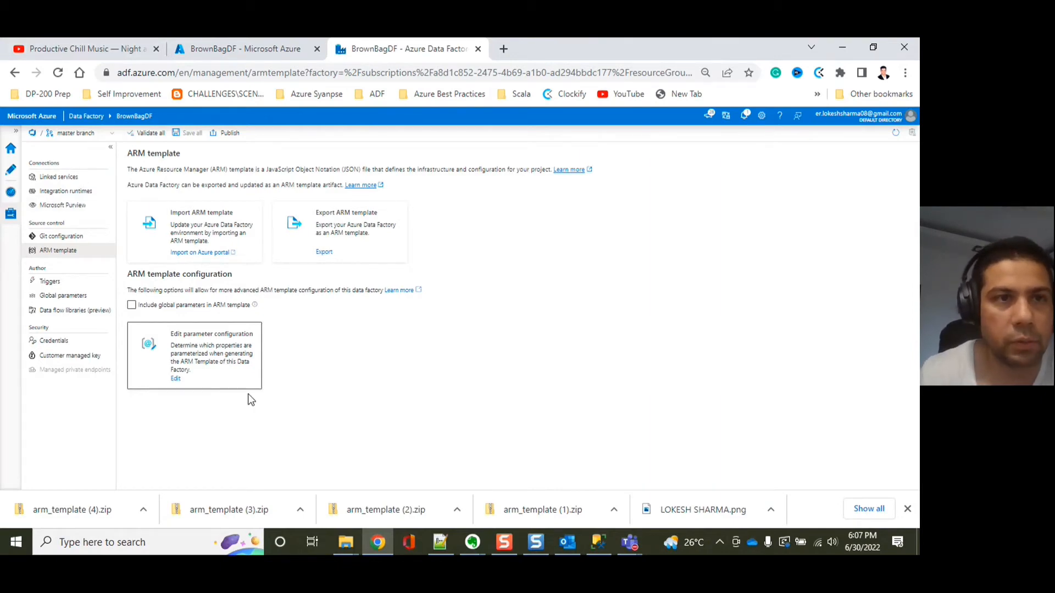
{"action": "mouse_move", "coordinate": [12, 171]}
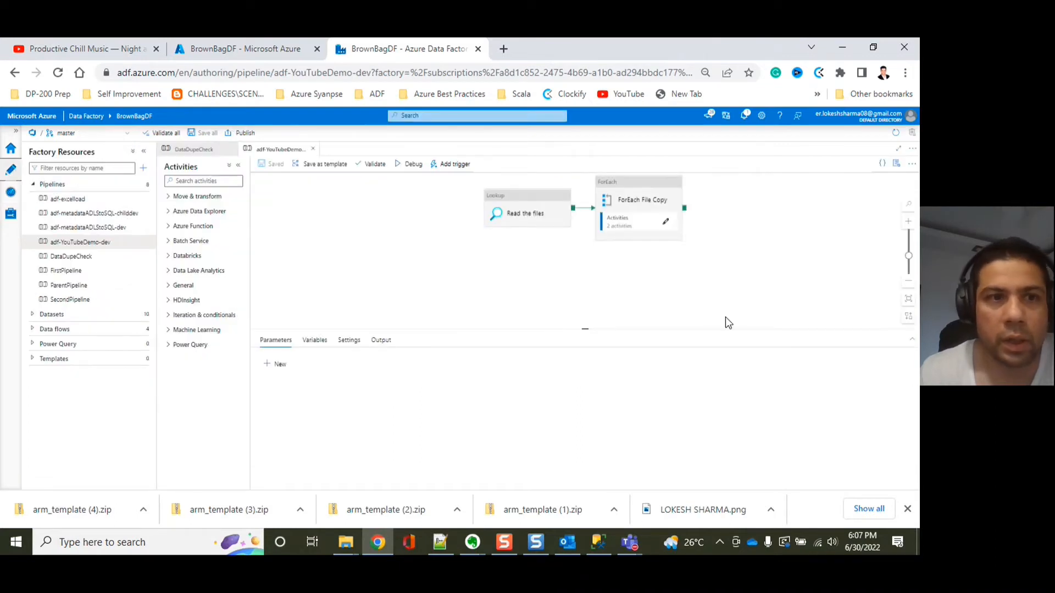
{"action": "mouse_move", "coordinate": [242, 276]}
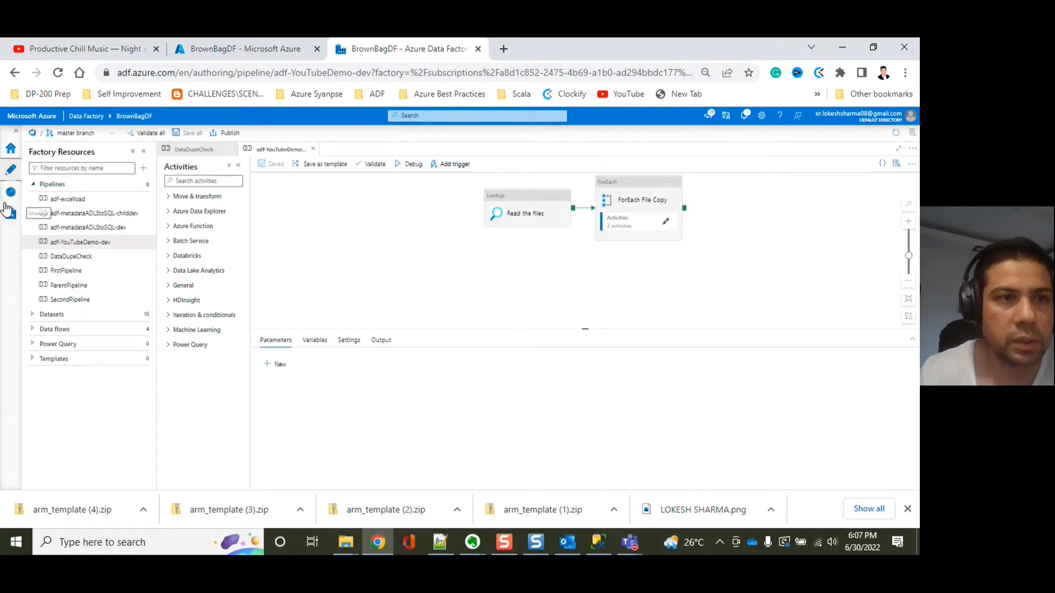
- Return to the factory management area and export the factory's ARM template
{"action": "left_click", "coordinate": [9, 213]}
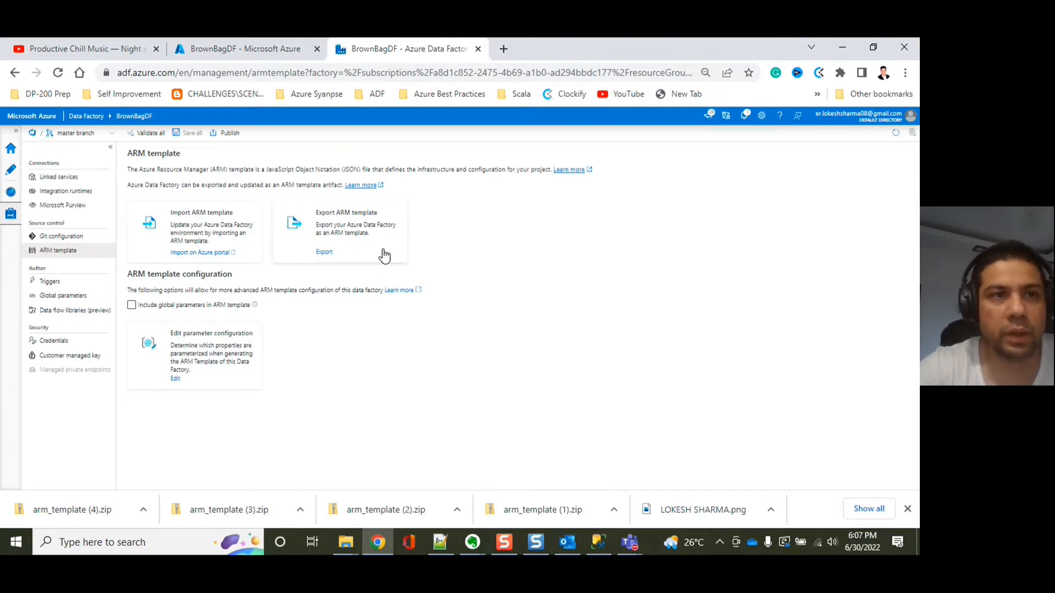
{"action": "mouse_move", "coordinate": [285, 292]}
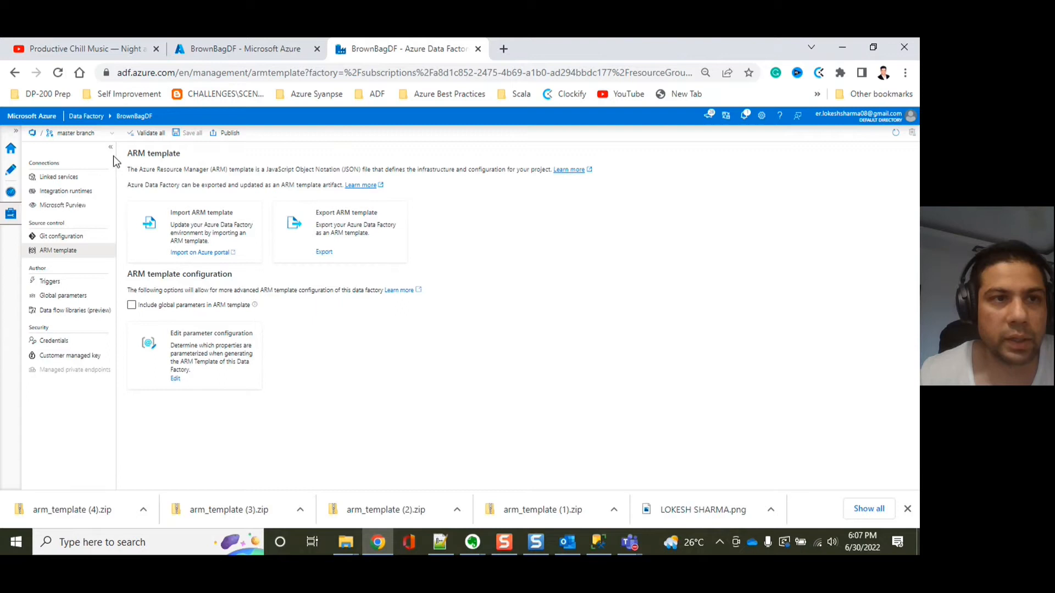
{"action": "mouse_move", "coordinate": [282, 253]}
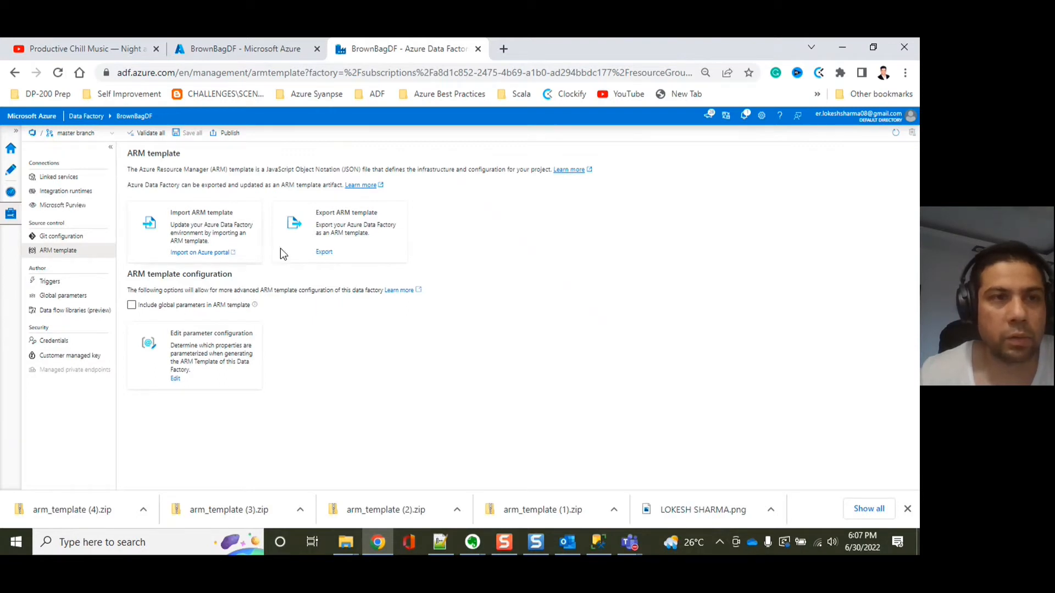
{"action": "mouse_move", "coordinate": [311, 377]}
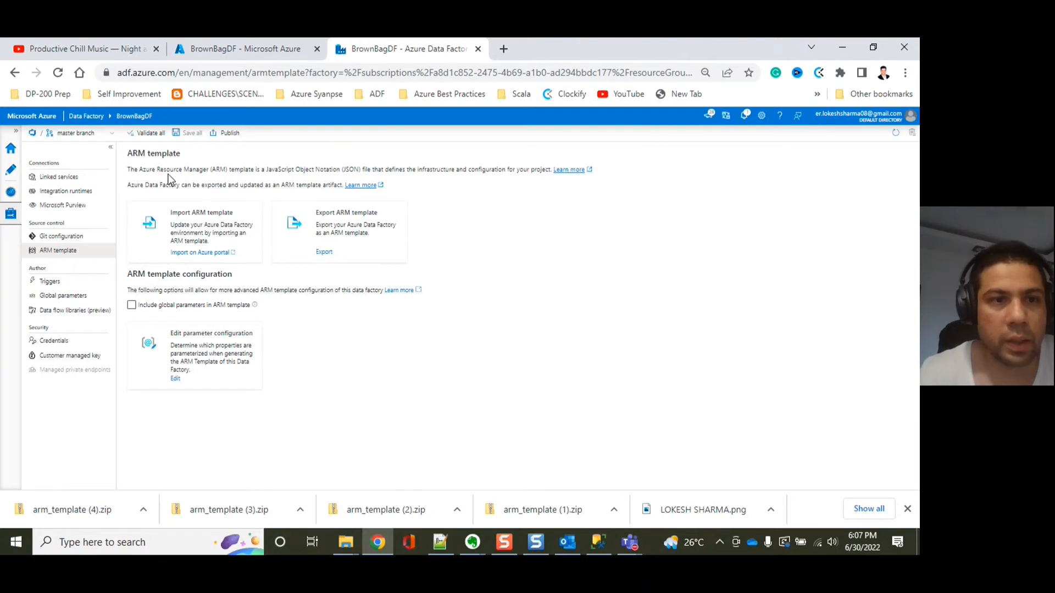
{"action": "mouse_move", "coordinate": [274, 338]}
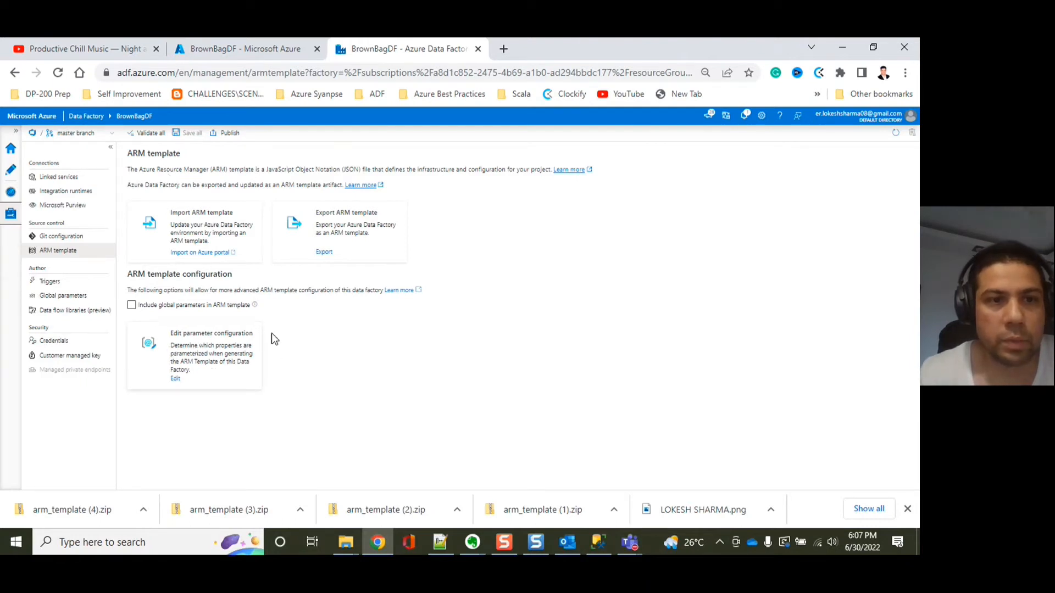
{"action": "mouse_move", "coordinate": [344, 345]}
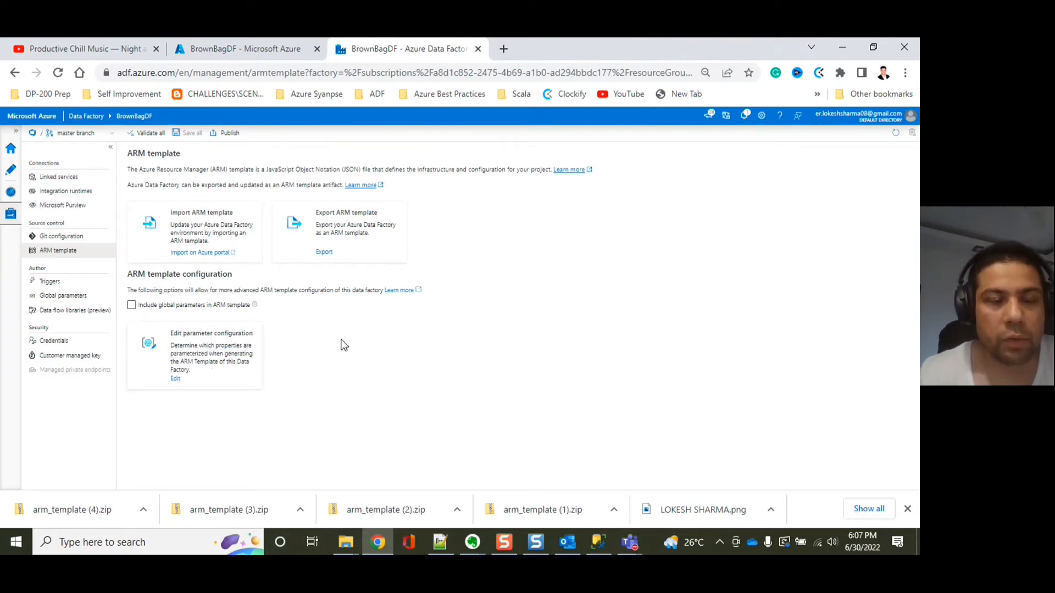
{"action": "mouse_move", "coordinate": [302, 332]}
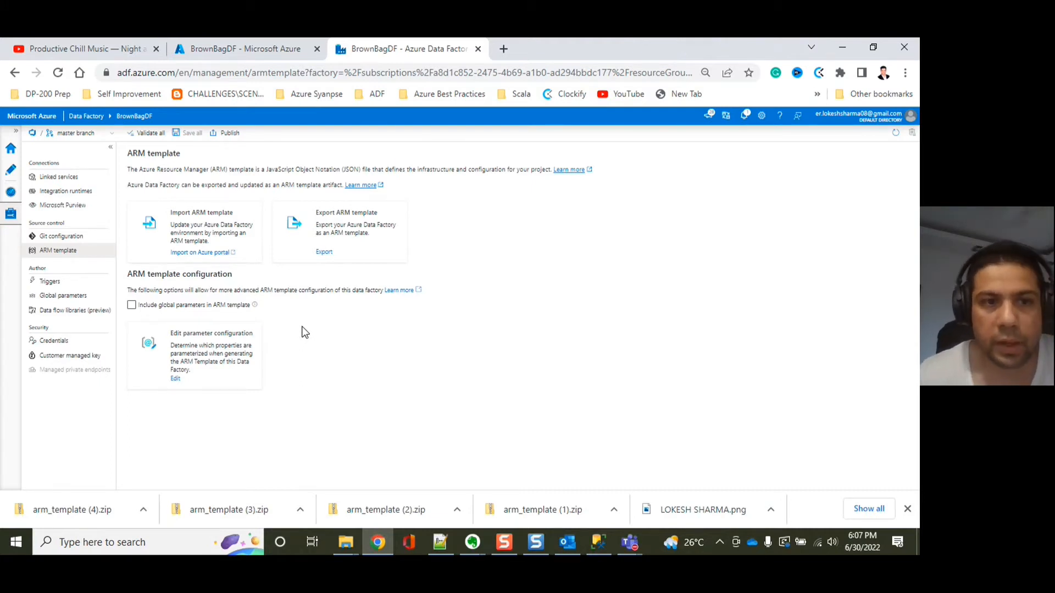
{"action": "mouse_move", "coordinate": [174, 365]}
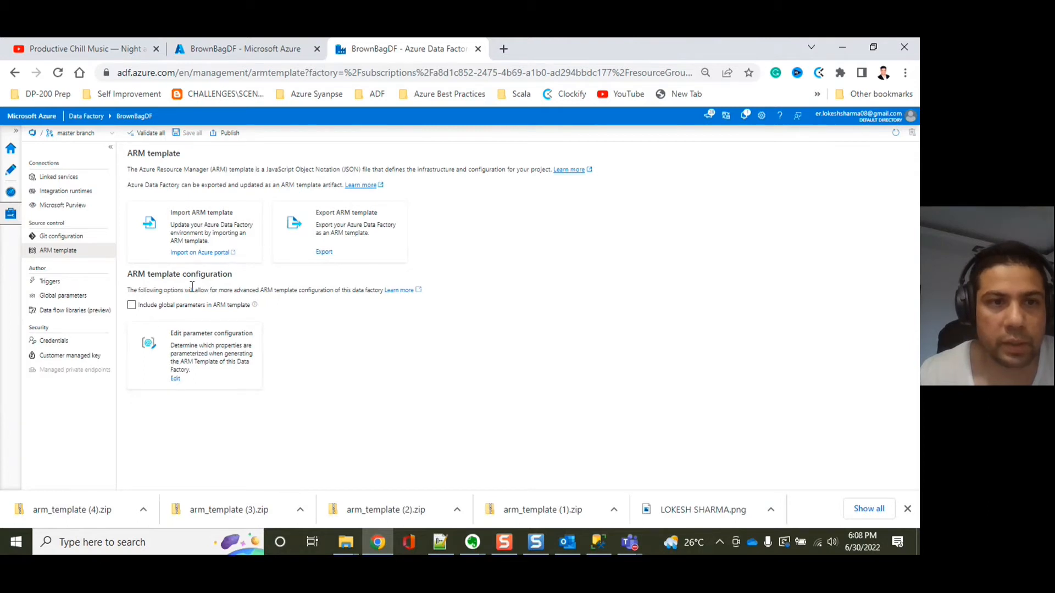
{"action": "mouse_move", "coordinate": [176, 324]}
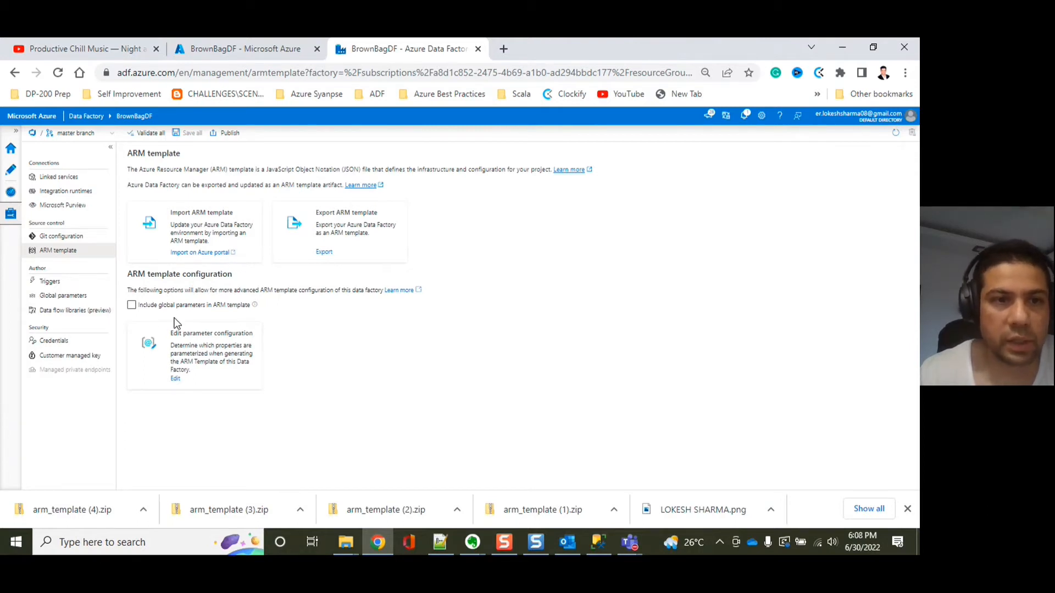
{"action": "mouse_move", "coordinate": [186, 320]}
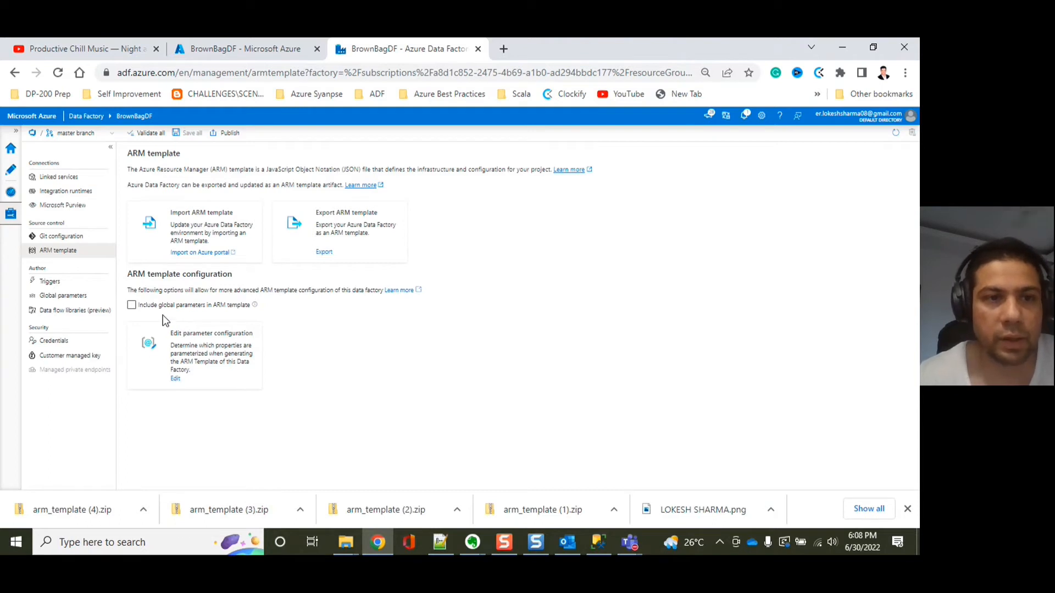
{"action": "left_click", "coordinate": [132, 305]}
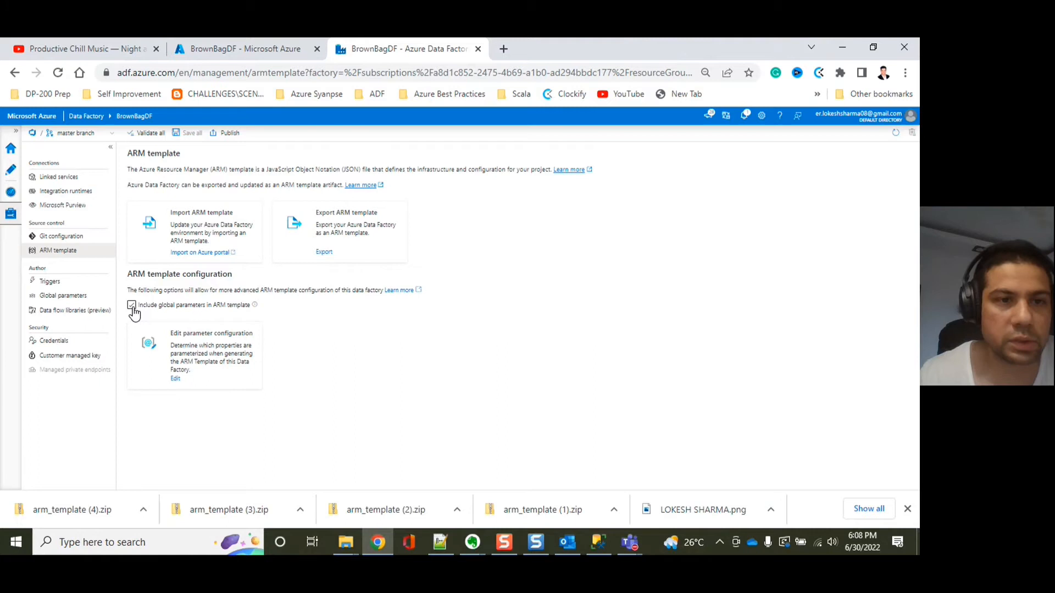
{"action": "left_click", "coordinate": [132, 305]}
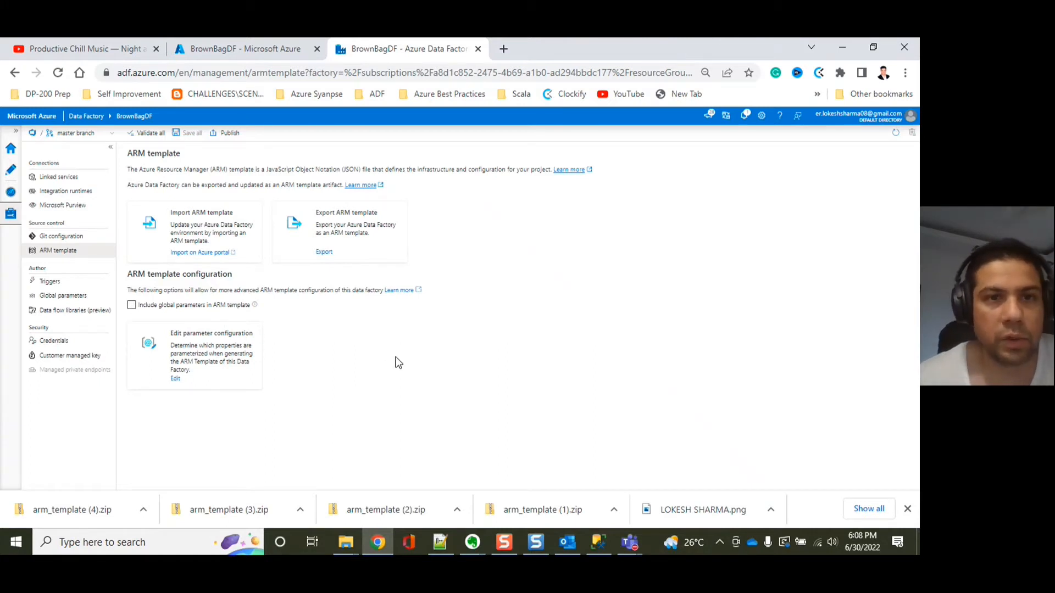
{"action": "mouse_move", "coordinate": [296, 260]}
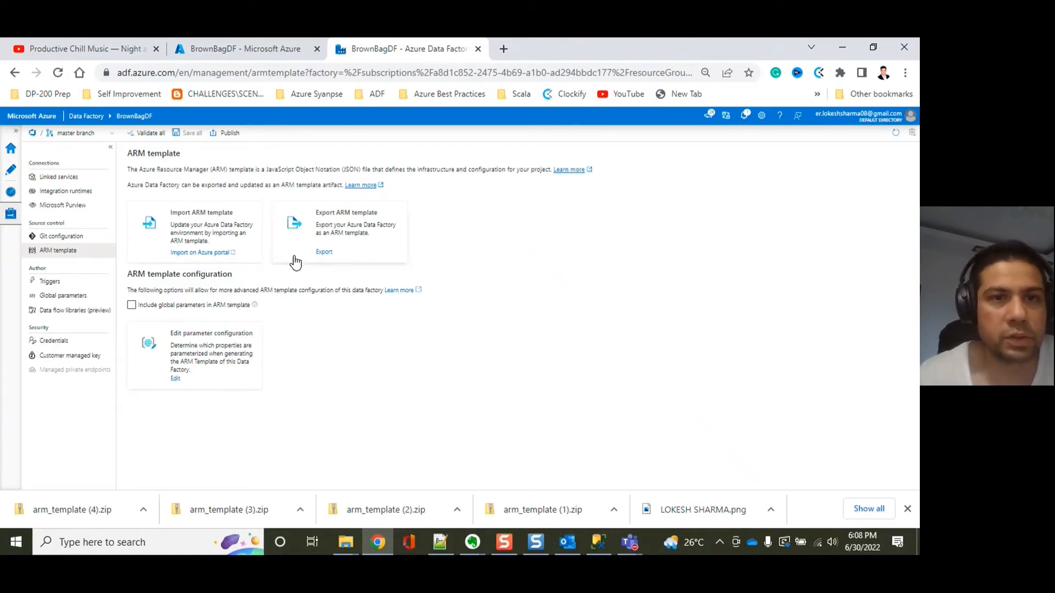
{"action": "left_click", "coordinate": [324, 251]}
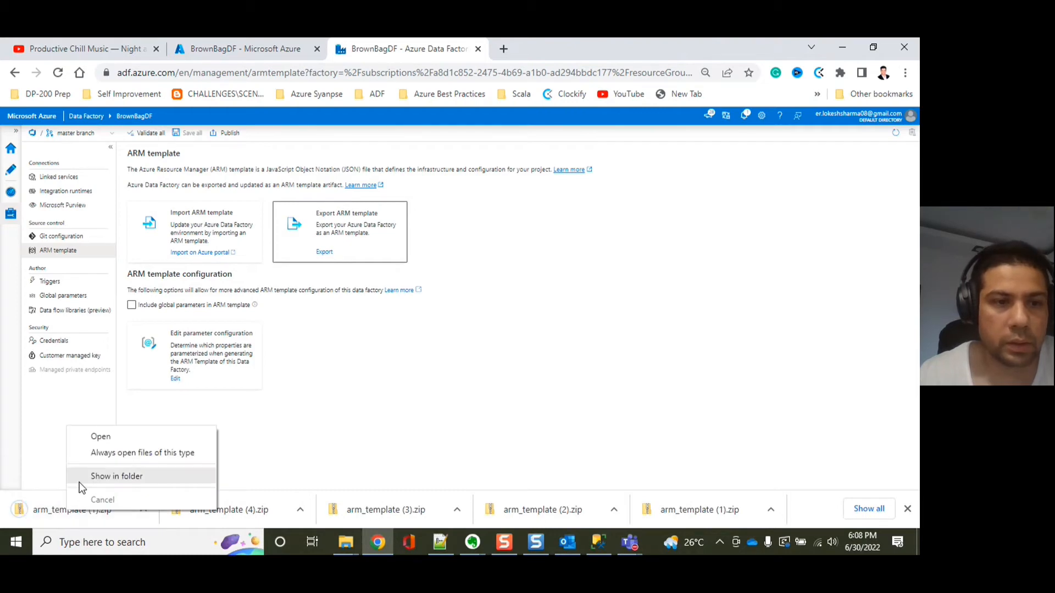
- Show the downloaded archive in its folder and open arm_template_parameters.json in Visual Studio
{"action": "left_click", "coordinate": [100, 436]}
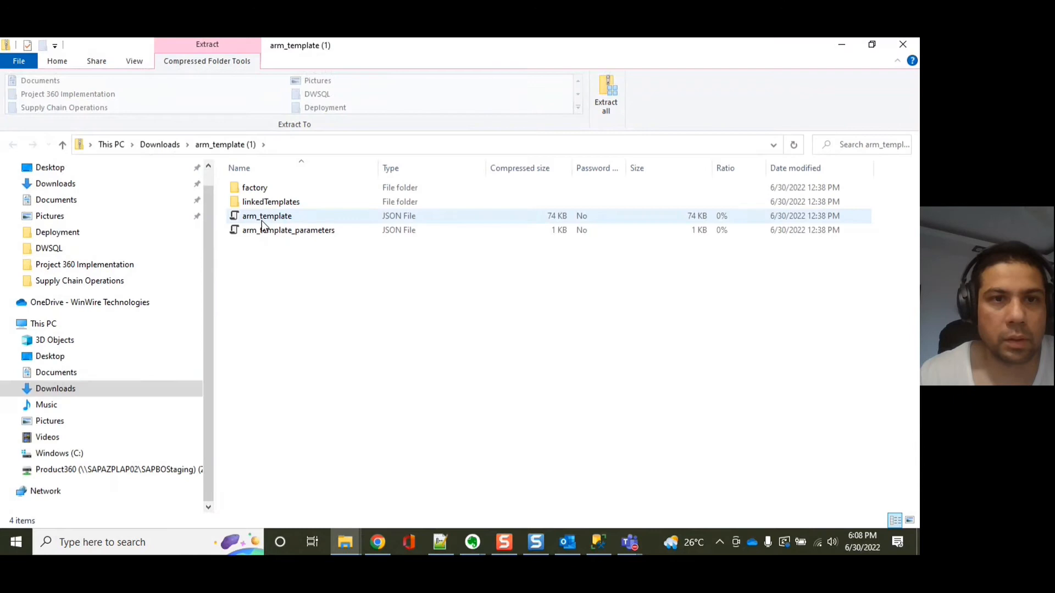
{"action": "left_click", "coordinate": [287, 229]}
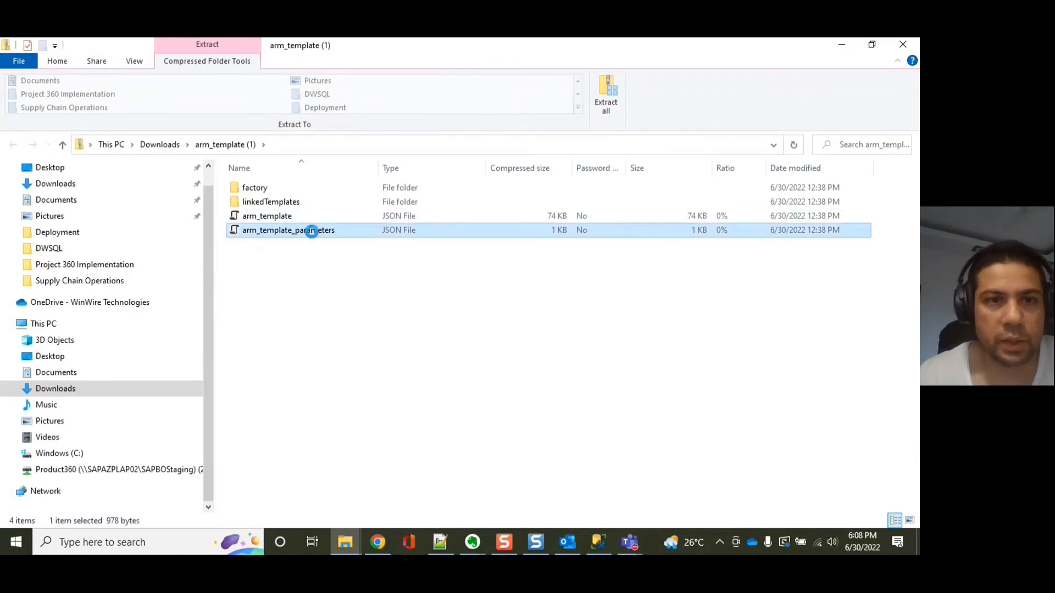
{"action": "right_click", "coordinate": [310, 230]}
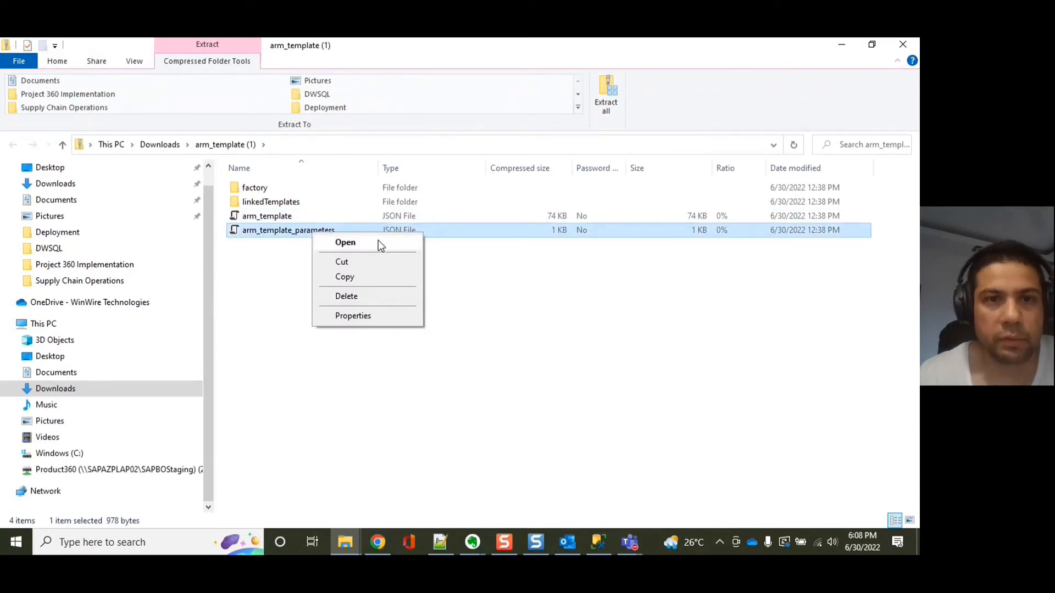
{"action": "left_click", "coordinate": [345, 242]}
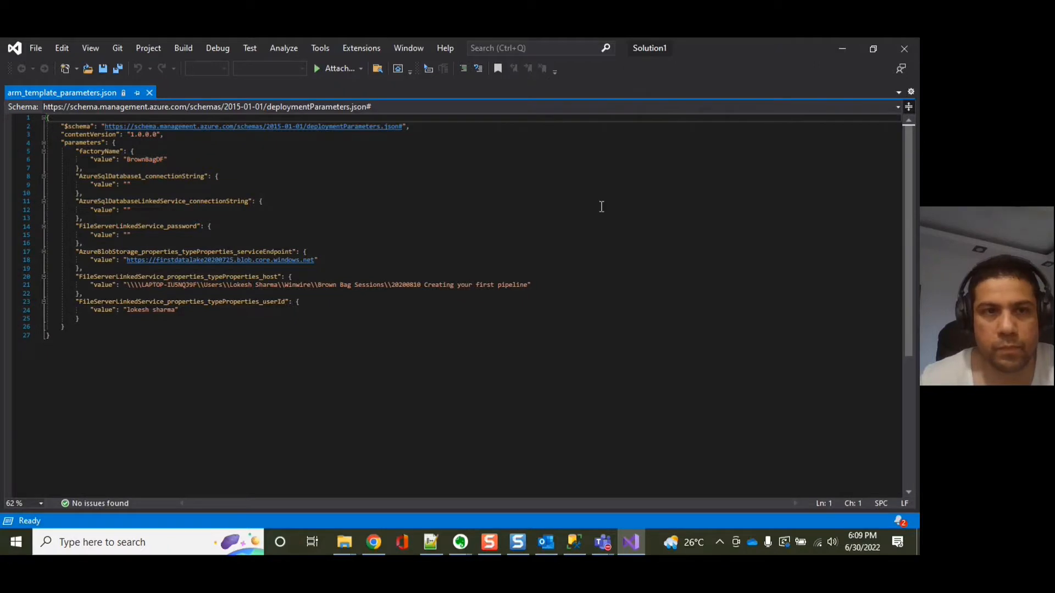
{"action": "mouse_move", "coordinate": [549, 254]}
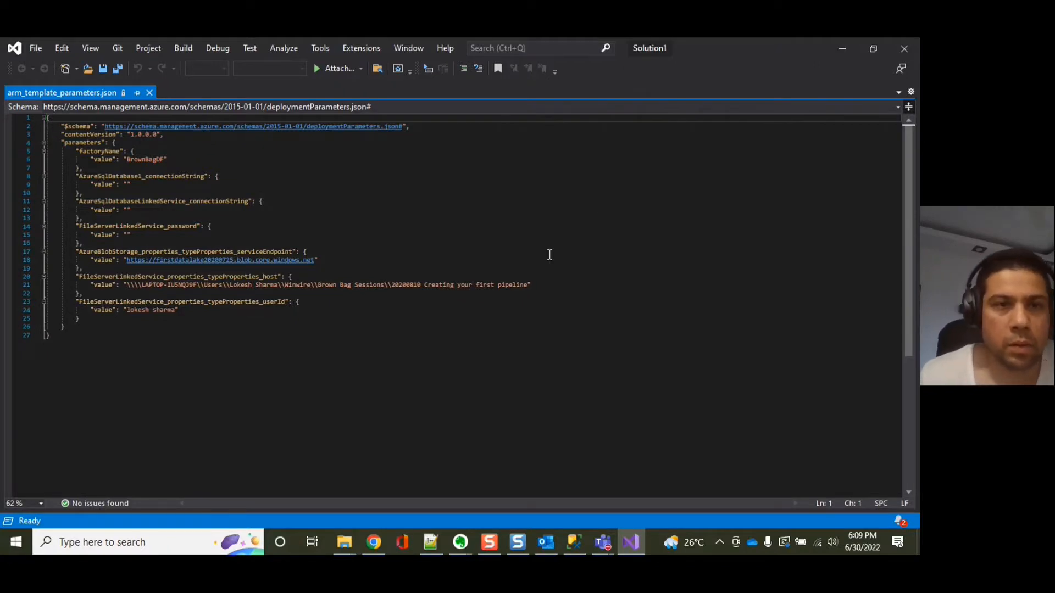
{"action": "mouse_move", "coordinate": [764, 288]}
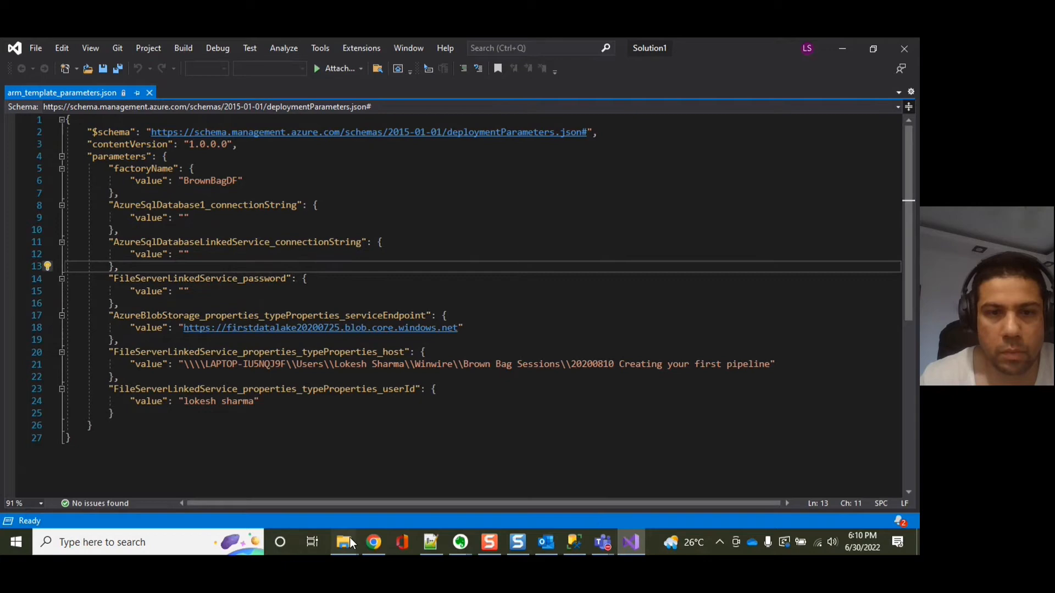
{"action": "left_click", "coordinate": [344, 543]}
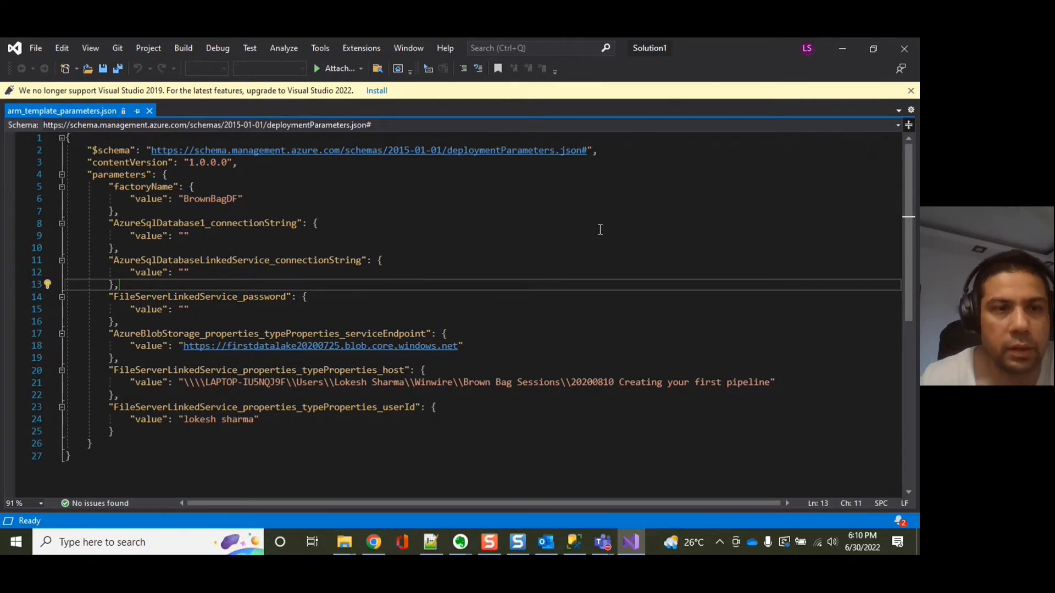
{"action": "mouse_move", "coordinate": [306, 310]}
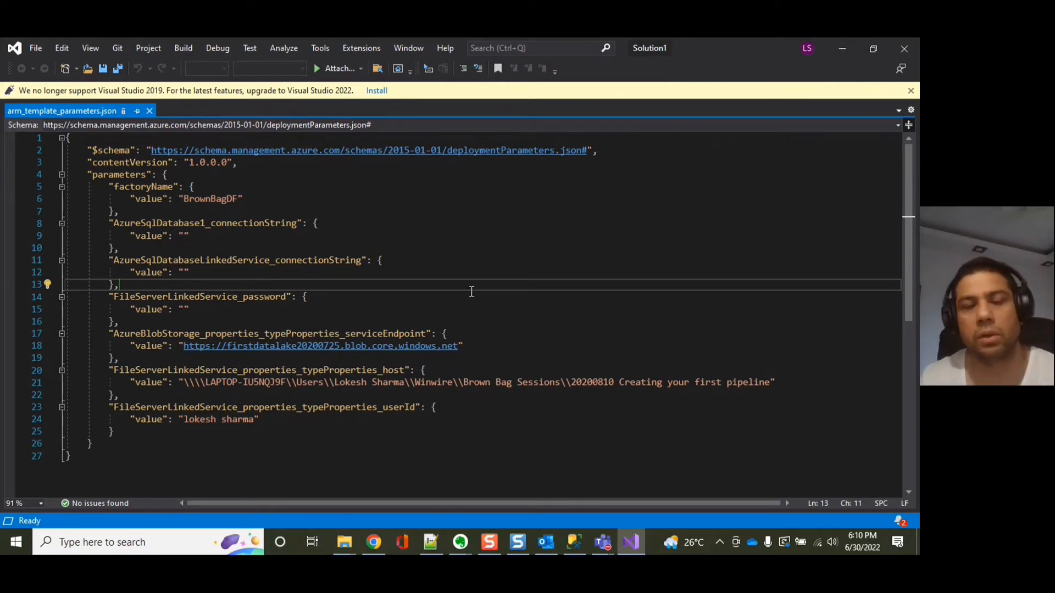
{"action": "mouse_move", "coordinate": [467, 291]}
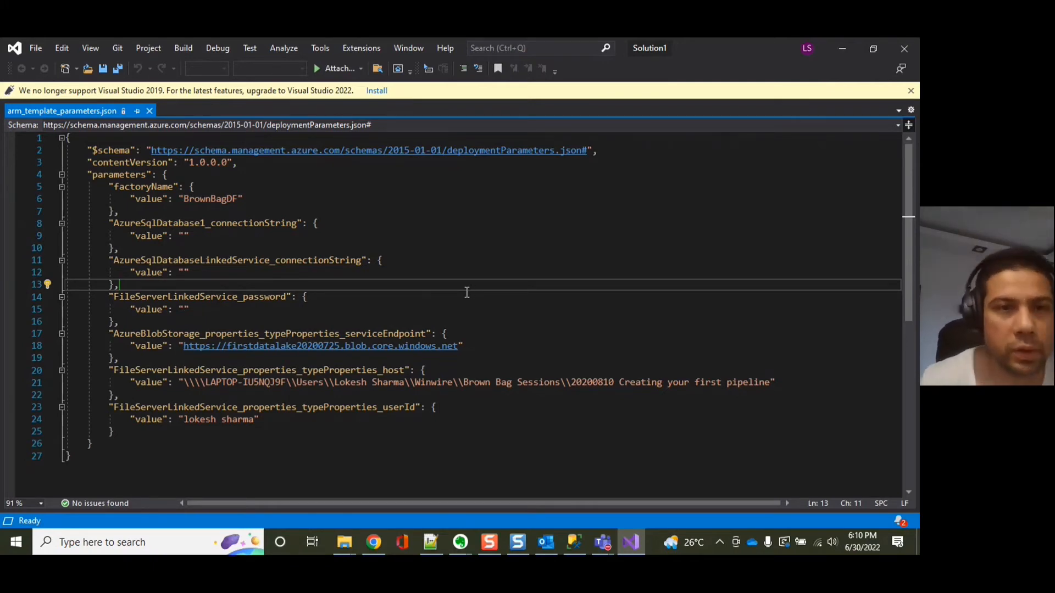
{"action": "mouse_move", "coordinate": [123, 307]}
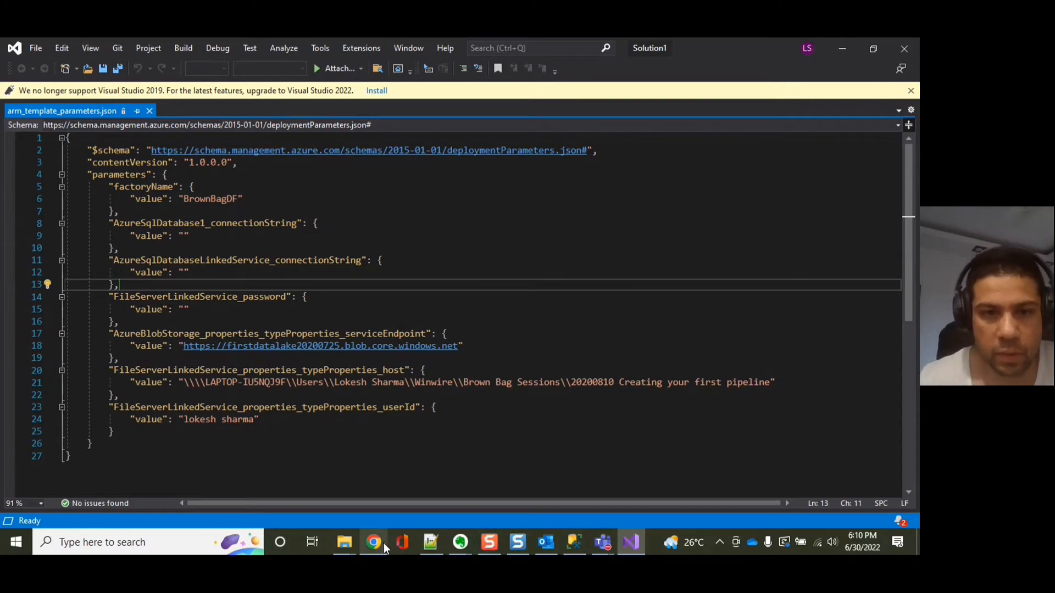
{"action": "left_click", "coordinate": [373, 542]}
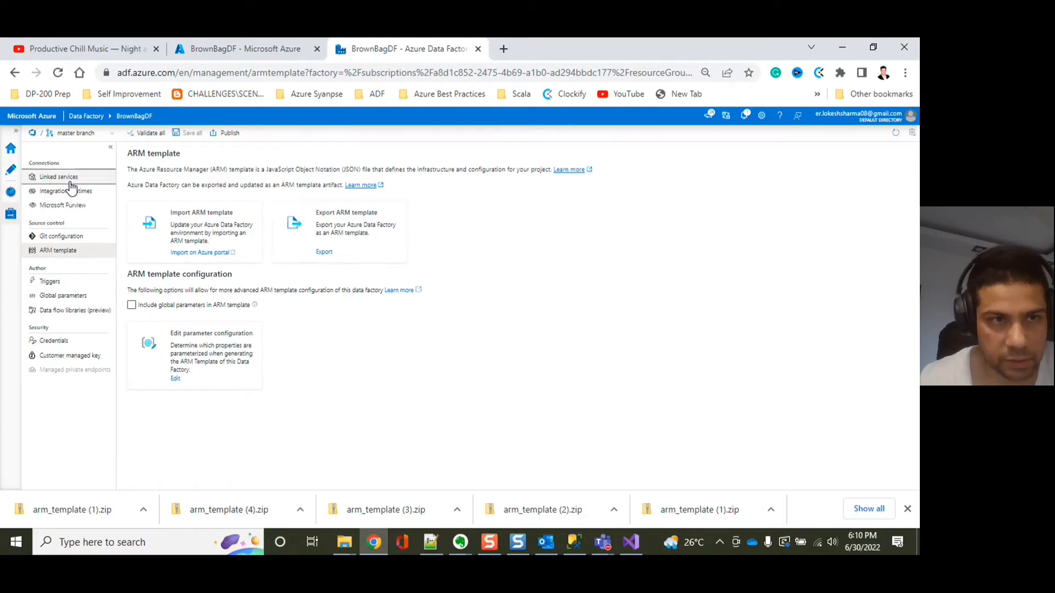
- View AzureBlobStorage's JSON code, select its accountKind property, then cancel back to Linked services
{"action": "left_click", "coordinate": [59, 176]}
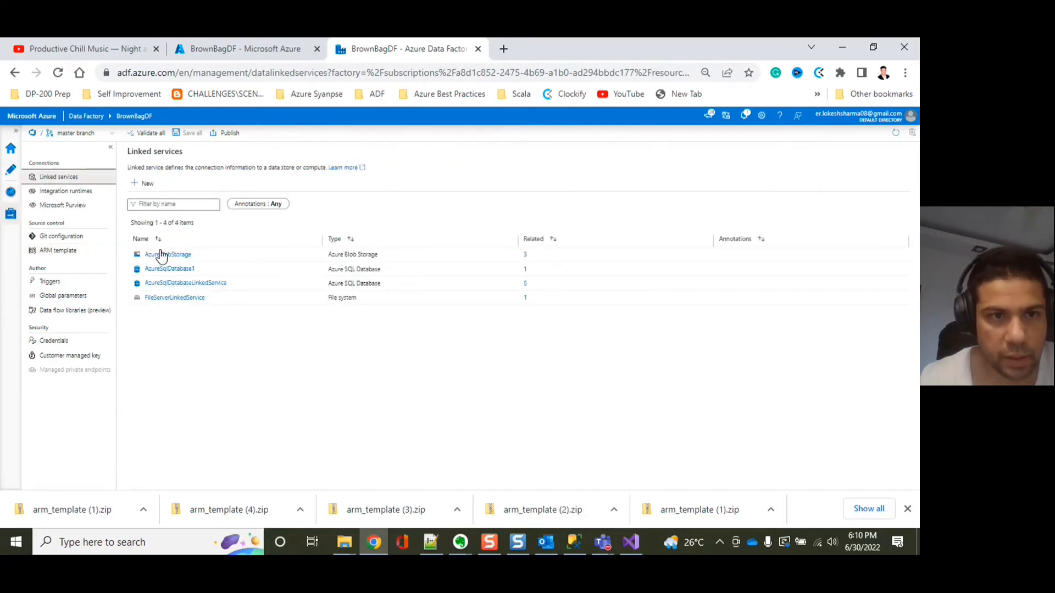
{"action": "mouse_move", "coordinate": [168, 297]}
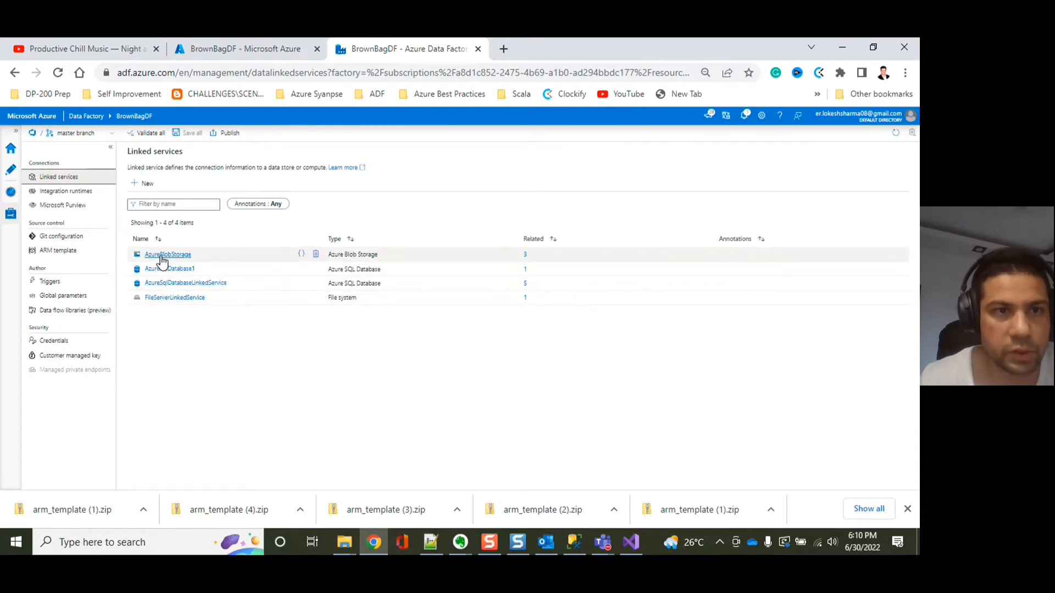
{"action": "left_click", "coordinate": [168, 254]}
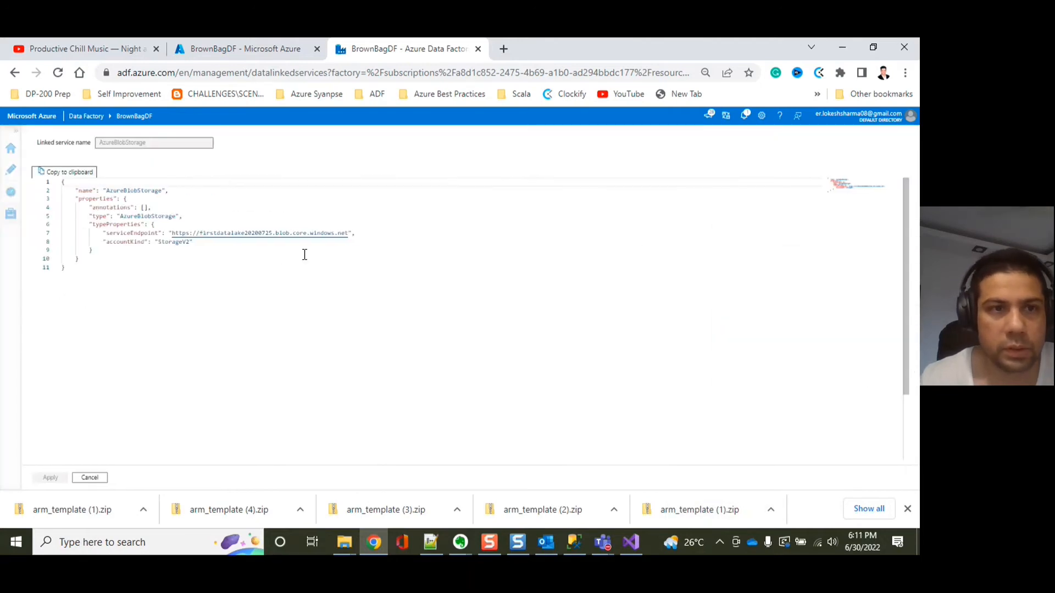
{"action": "mouse_move", "coordinate": [150, 264]}
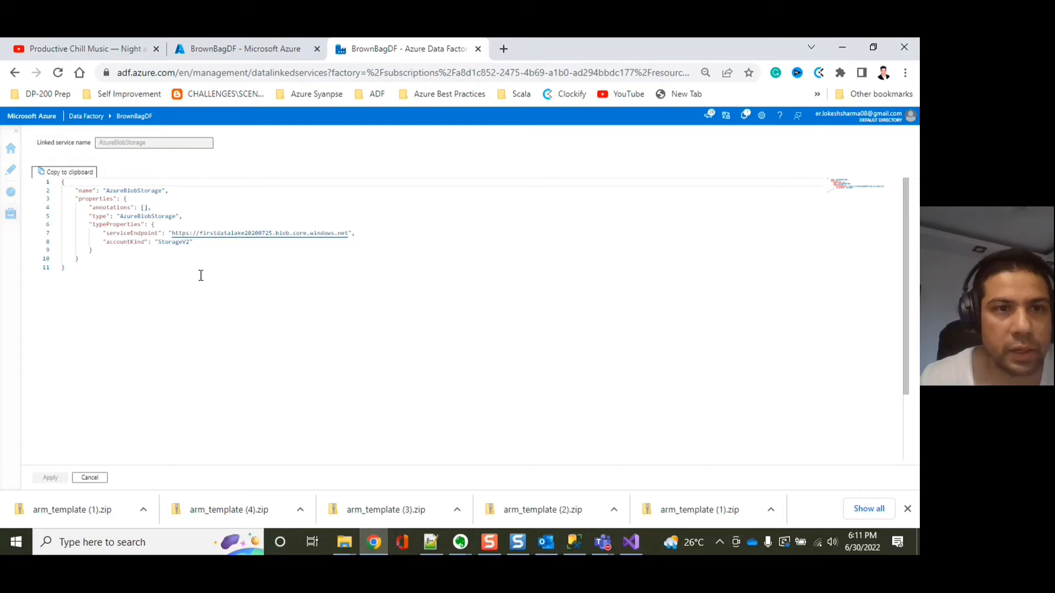
{"action": "mouse_move", "coordinate": [323, 322]}
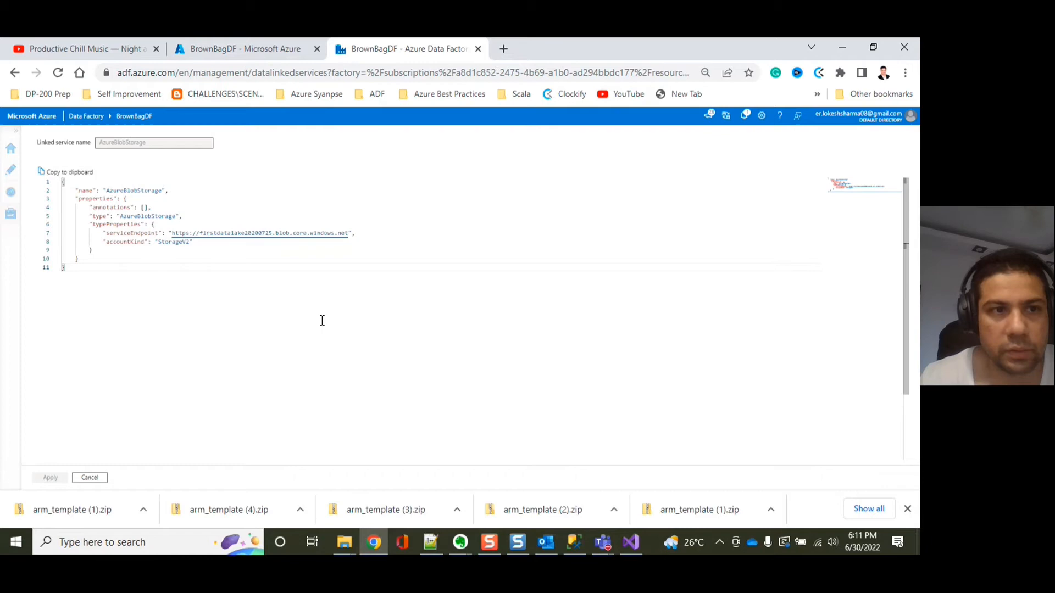
{"action": "mouse_move", "coordinate": [599, 498]}
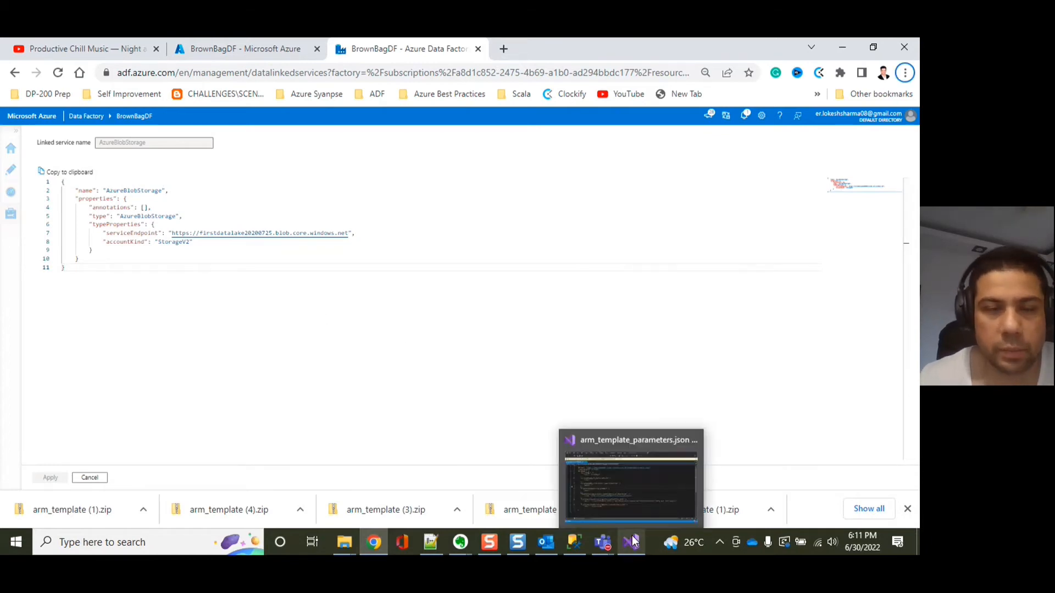
{"action": "left_click", "coordinate": [630, 542]}
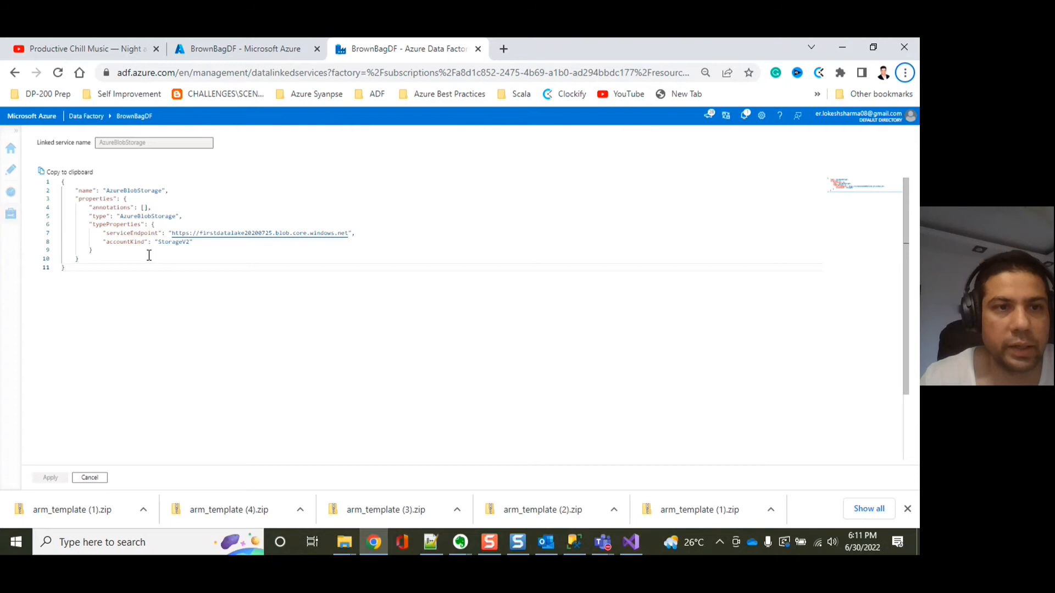
{"action": "double_click", "coordinate": [125, 242]}
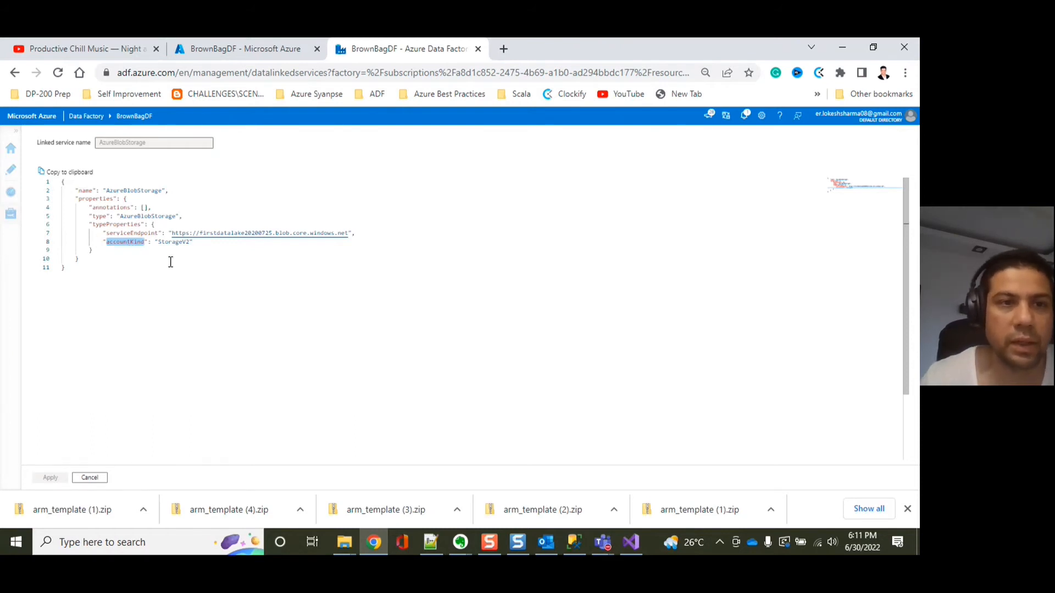
{"action": "mouse_move", "coordinate": [150, 255]}
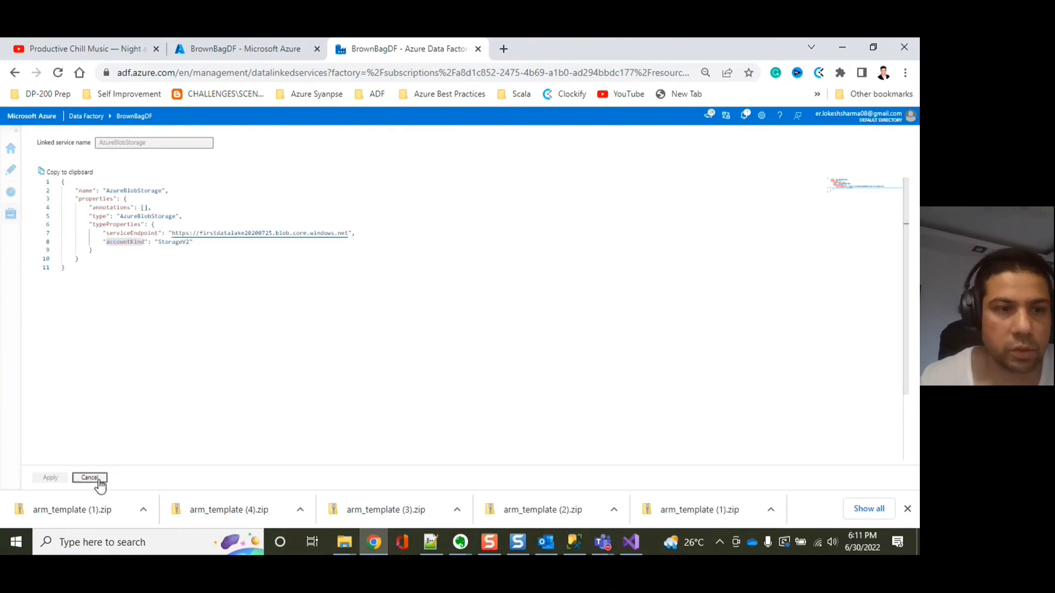
{"action": "left_click", "coordinate": [89, 478]}
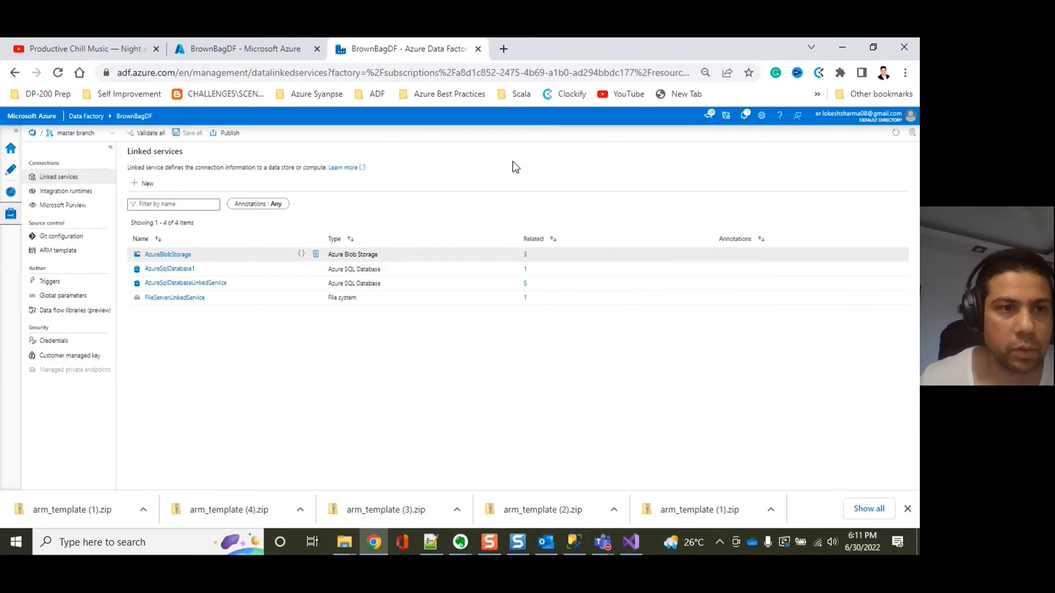
{"action": "mouse_move", "coordinate": [101, 236]}
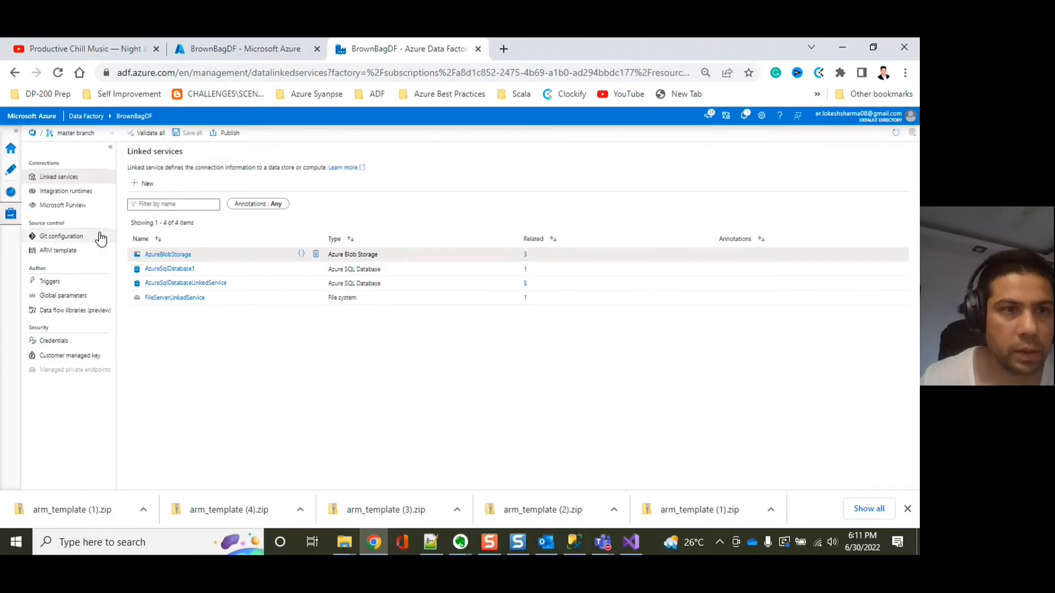
- On the ARM template page, choose Edit under Edit parameter configuration
{"action": "left_click", "coordinate": [58, 251]}
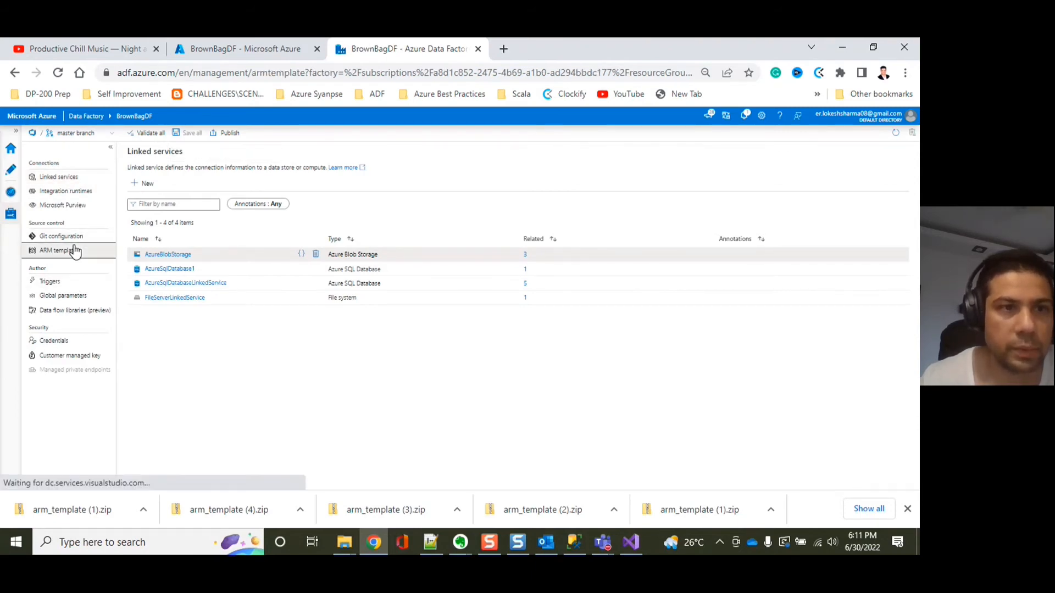
{"action": "left_click", "coordinate": [57, 249]}
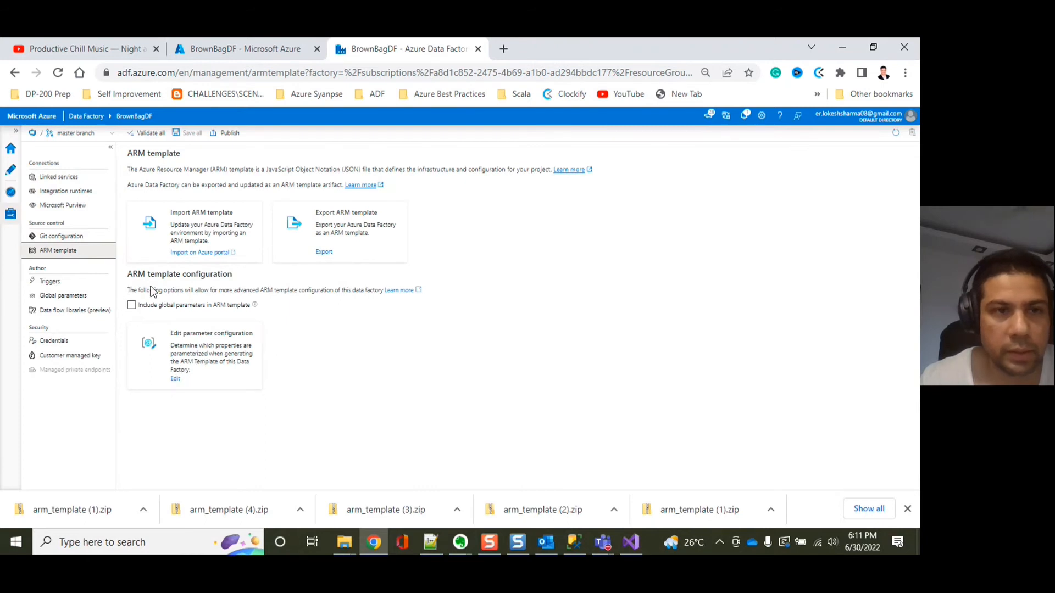
{"action": "mouse_move", "coordinate": [329, 324]}
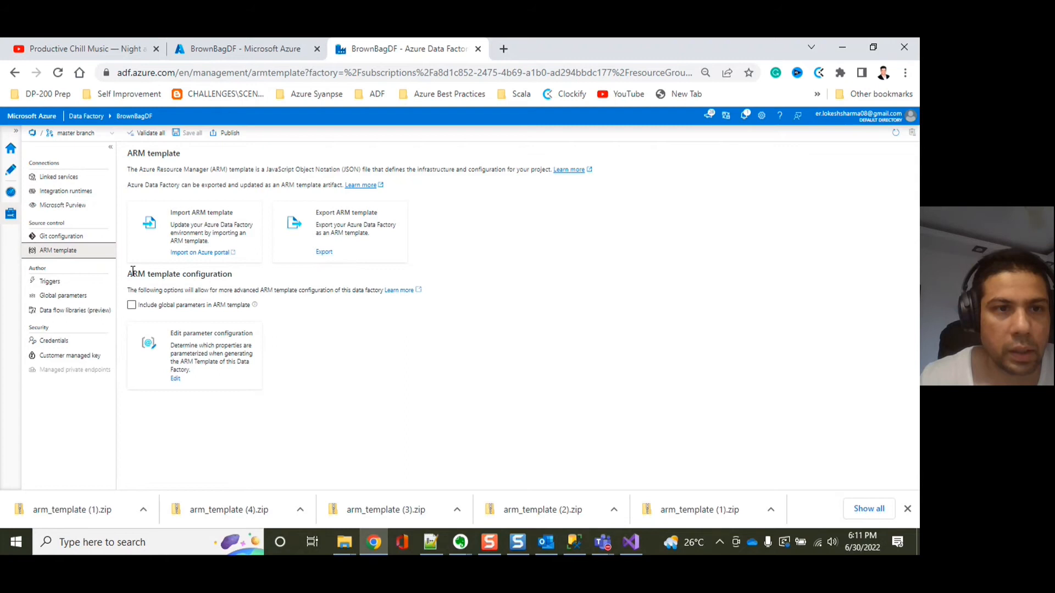
{"action": "mouse_move", "coordinate": [143, 288]}
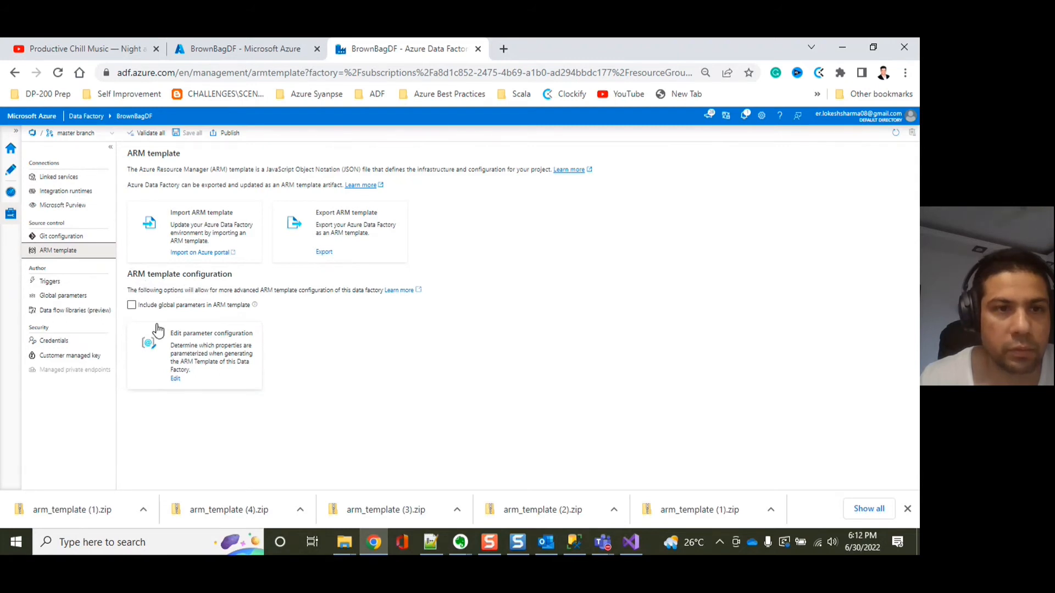
{"action": "mouse_move", "coordinate": [193, 415]}
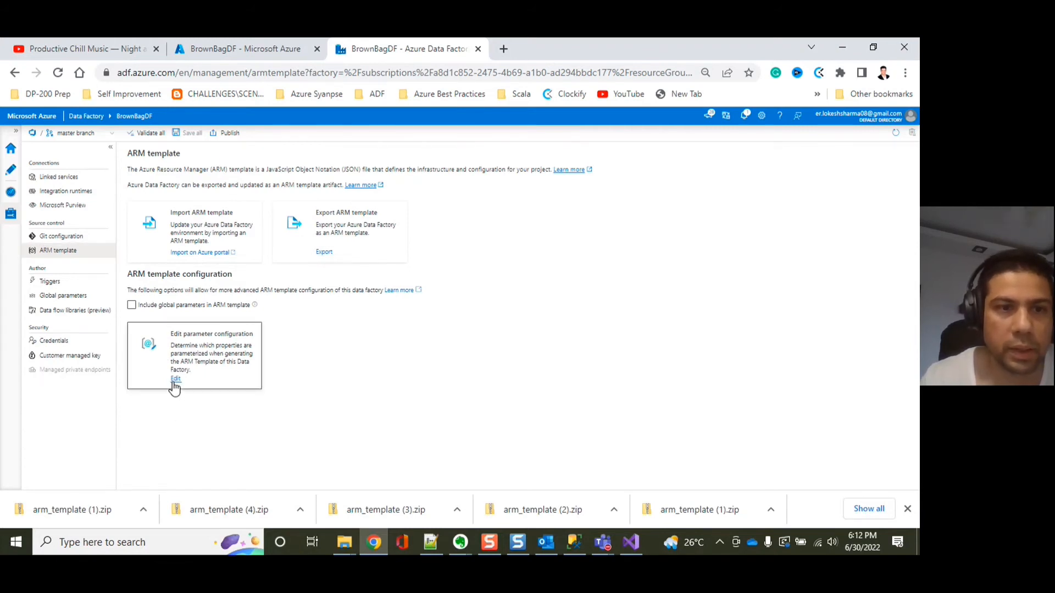
{"action": "left_click", "coordinate": [175, 378]}
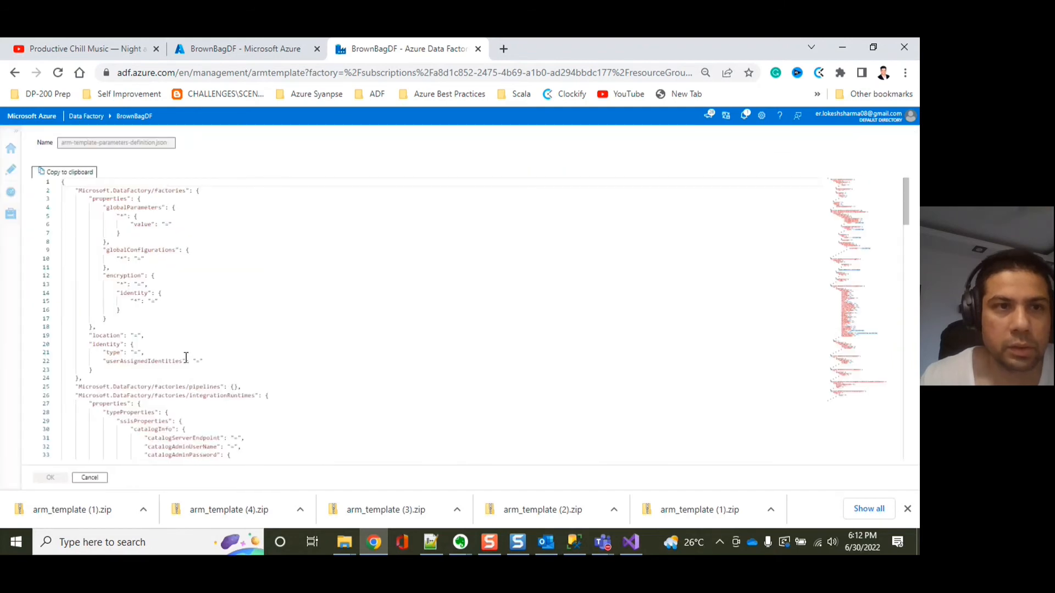
- Under linkedServices typeProperties, add "accountKind": "=" after mlWorkspaceName
{"action": "scroll", "scroll_direction": "down", "scroll_amount": 3}
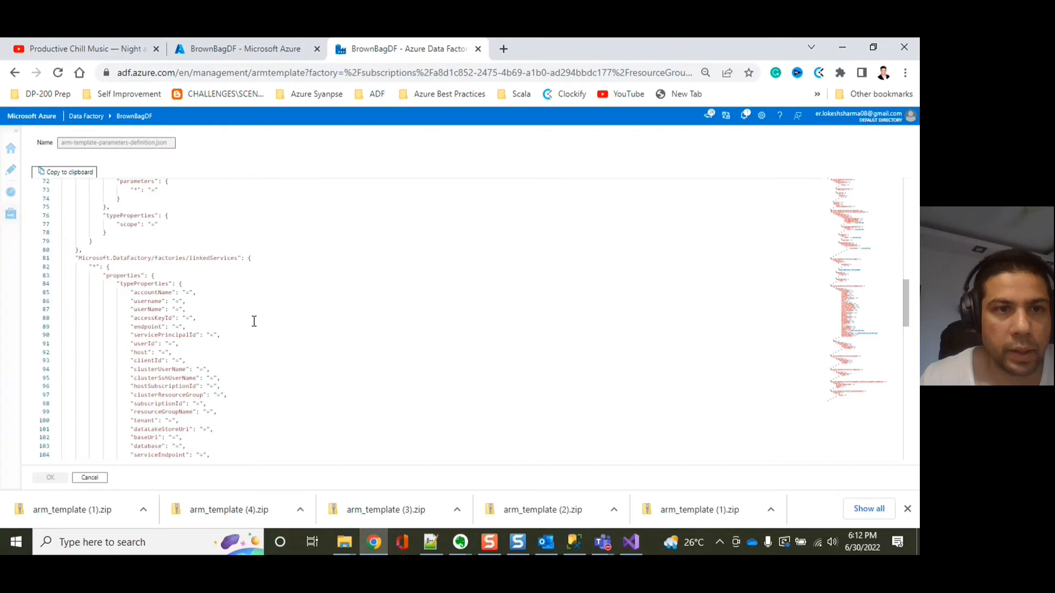
{"action": "scroll", "scroll_direction": "down", "scroll_amount": 3}
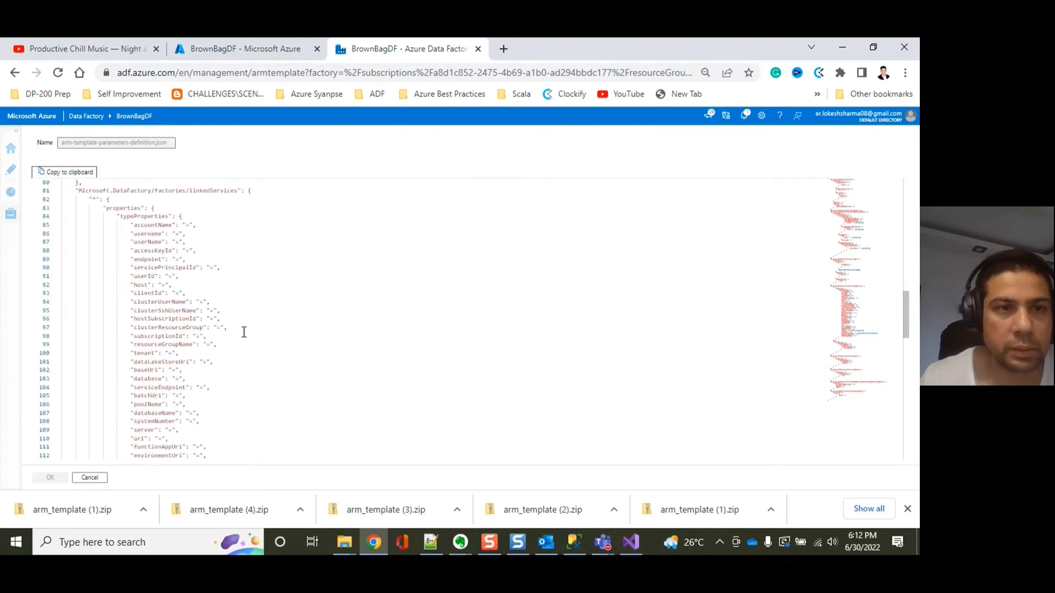
{"action": "mouse_move", "coordinate": [290, 339]}
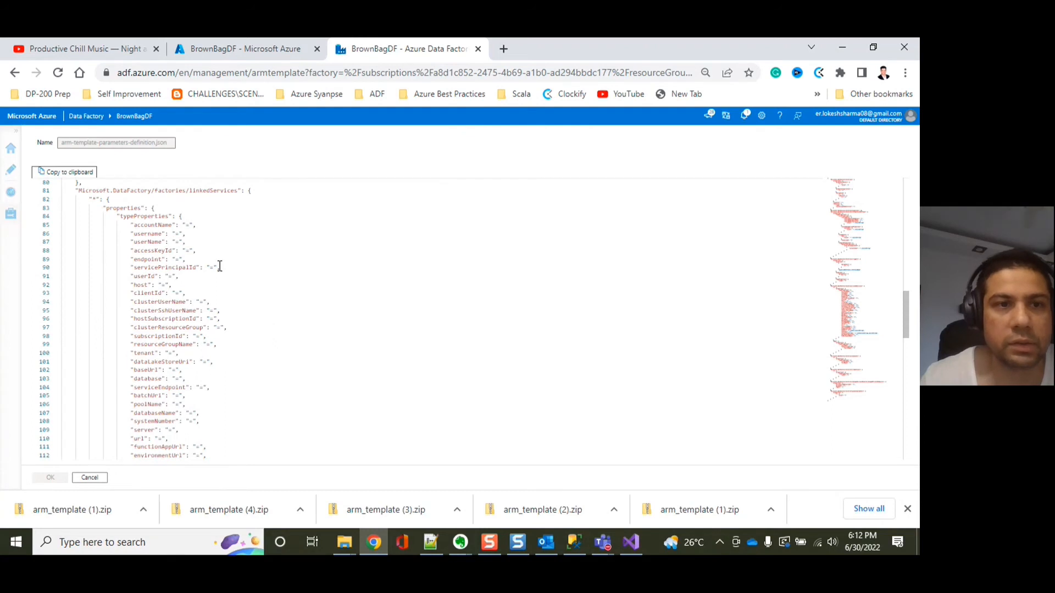
{"action": "scroll", "scroll_direction": "down", "scroll_amount": 3}
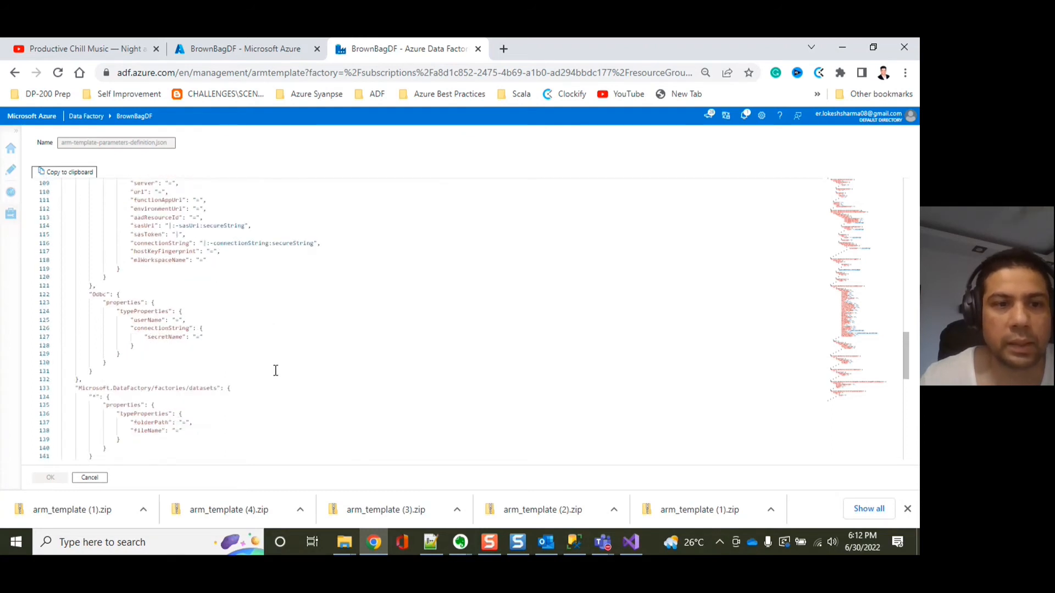
{"action": "scroll", "scroll_direction": "down", "scroll_amount": 3}
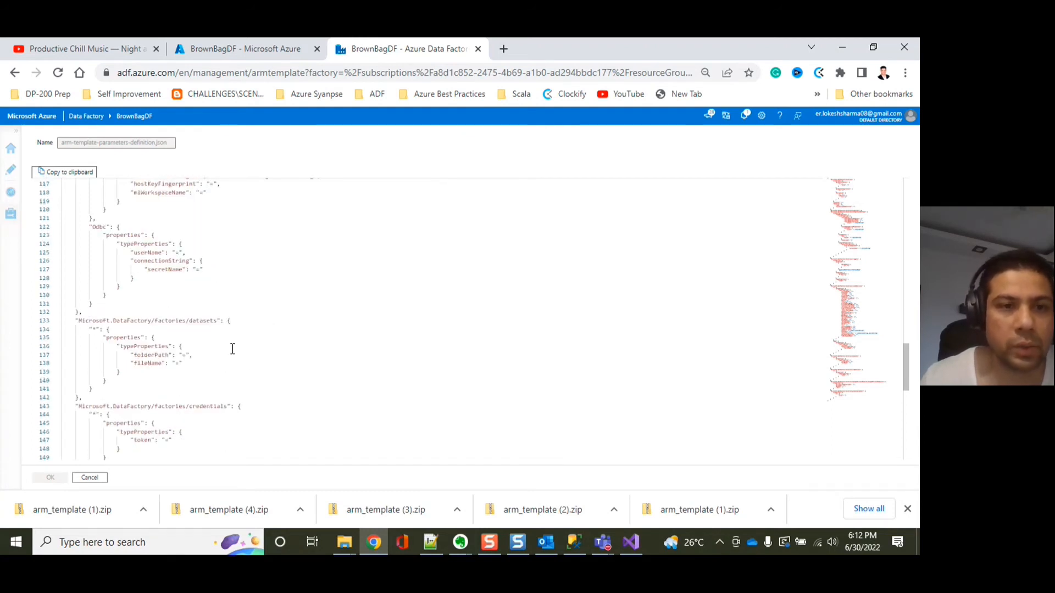
{"action": "scroll", "scroll_direction": "down", "scroll_amount": 3}
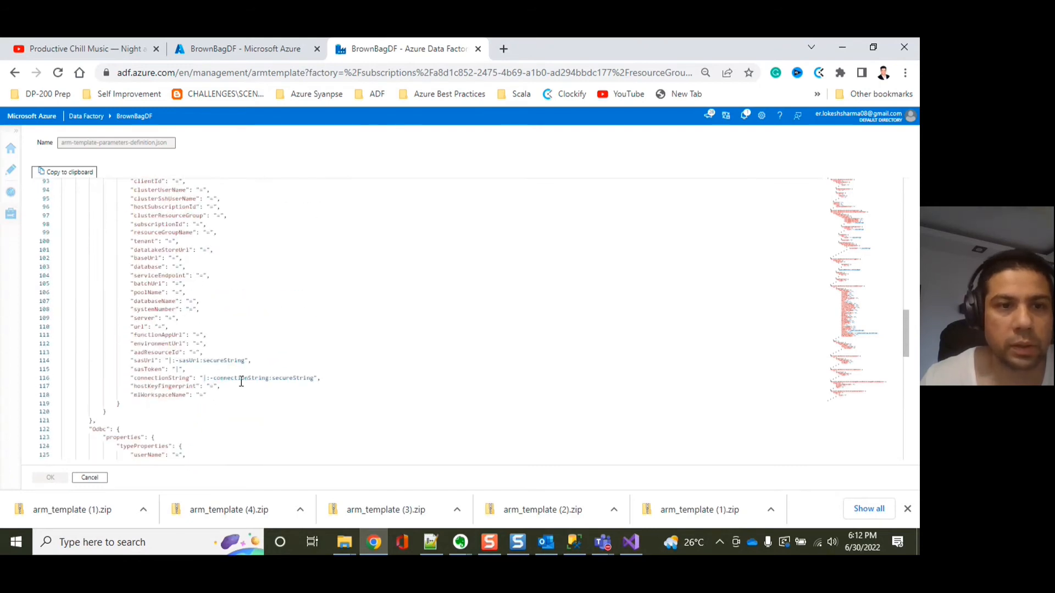
{"action": "left_click", "coordinate": [236, 396]}
{"action": "type", "text": ","}
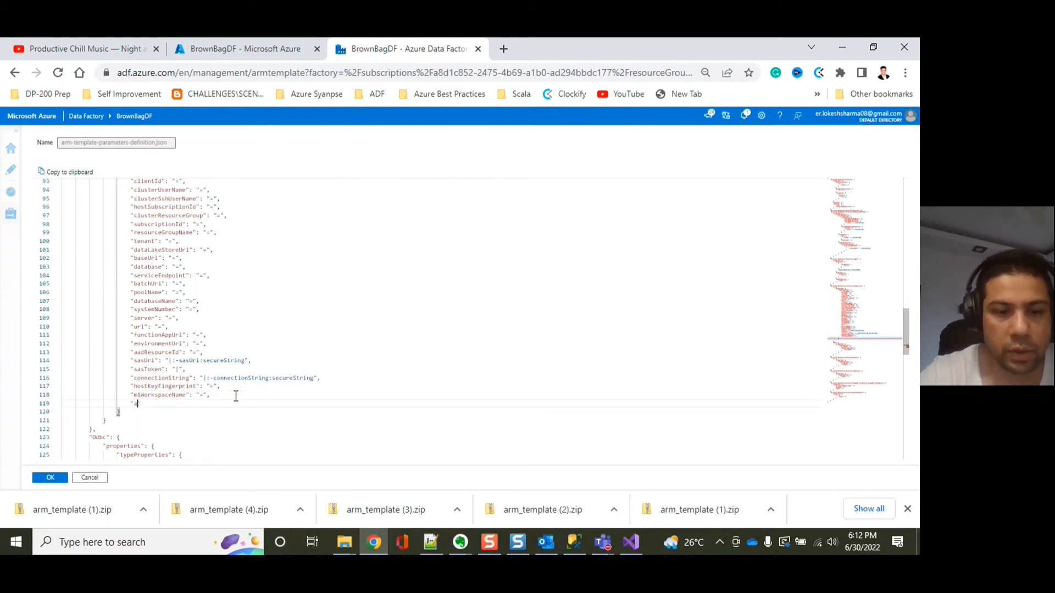
{"action": "type", "text": "accountKind"}
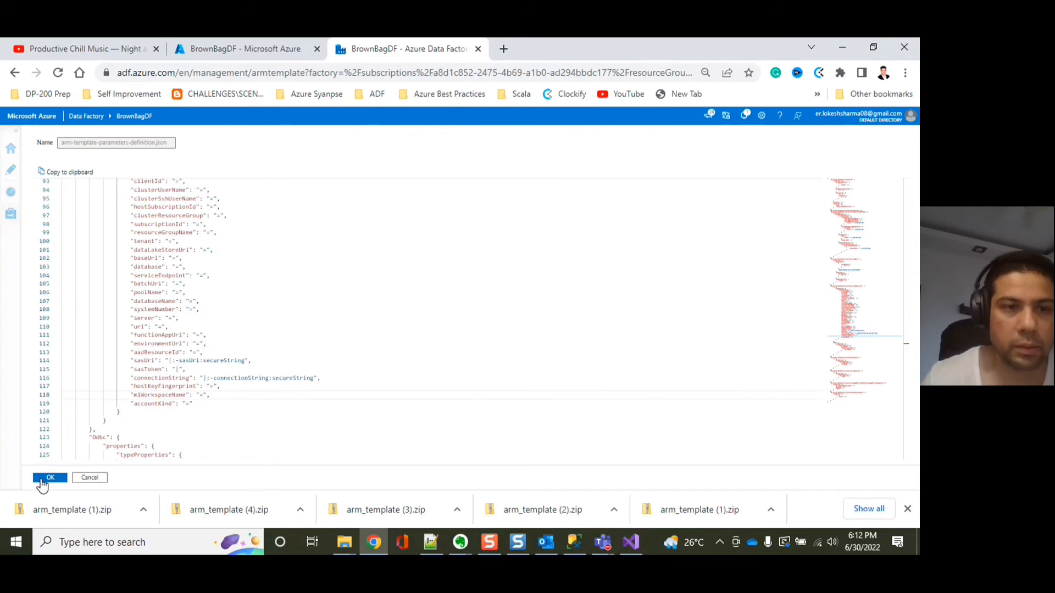
- Save the edited parameter configuration and re-export the ARM template
{"action": "left_click", "coordinate": [50, 477]}
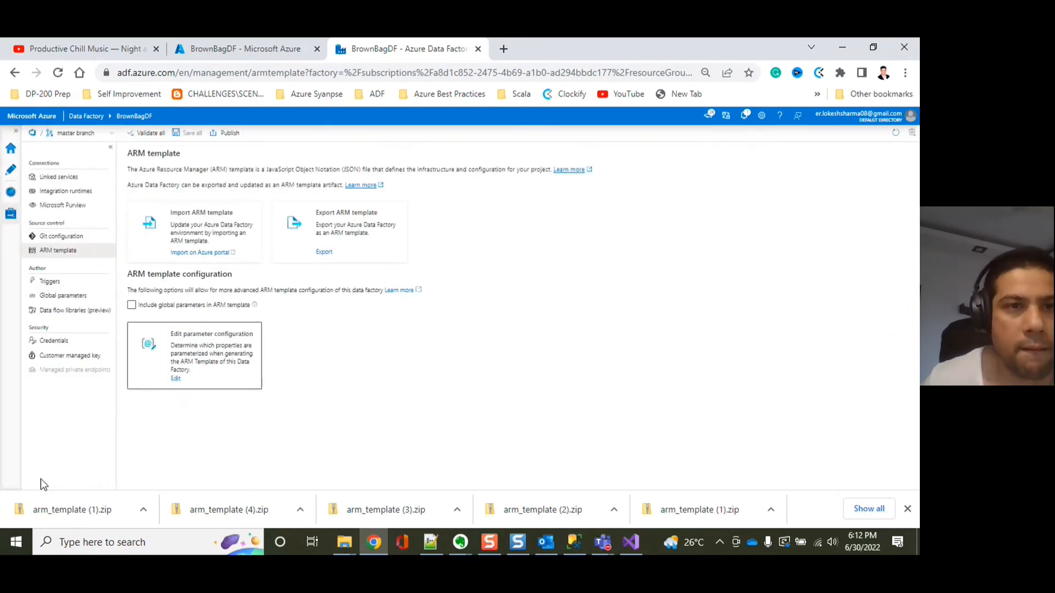
{"action": "mouse_move", "coordinate": [54, 341]}
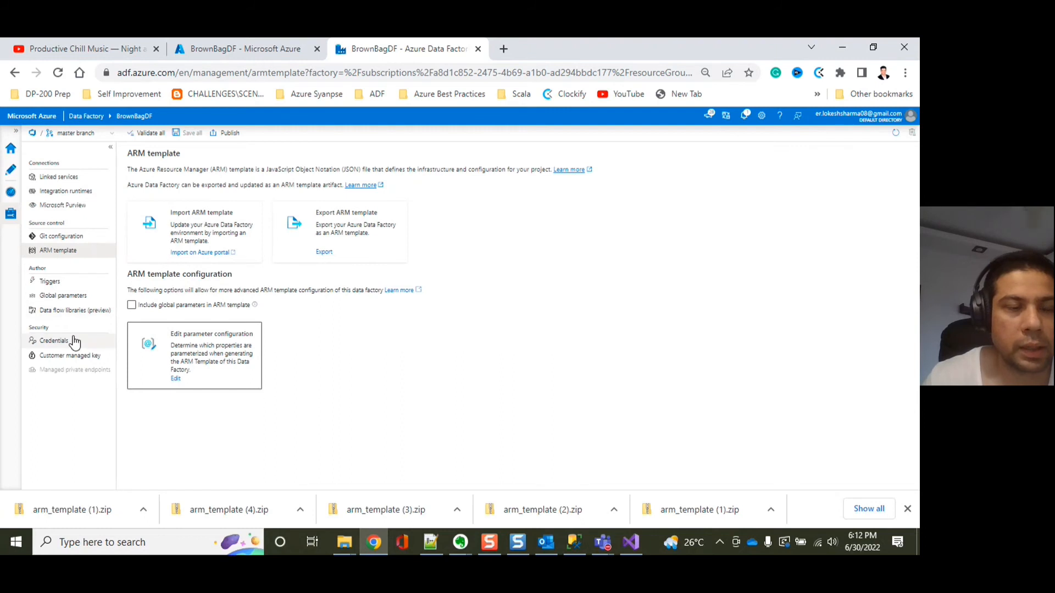
{"action": "mouse_move", "coordinate": [304, 266]}
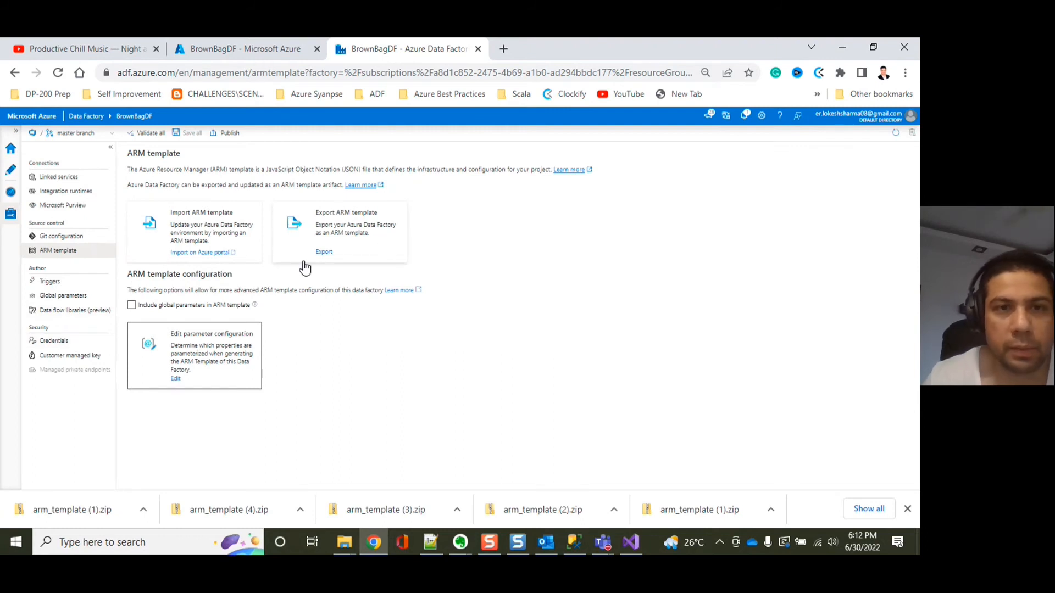
{"action": "mouse_move", "coordinate": [335, 262]}
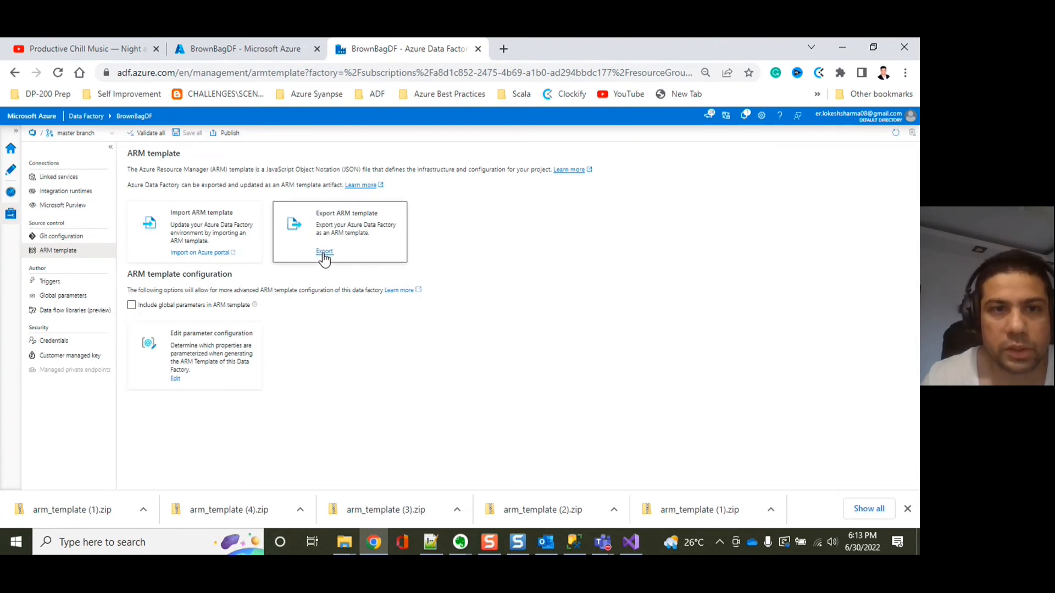
{"action": "left_click", "coordinate": [325, 251]}
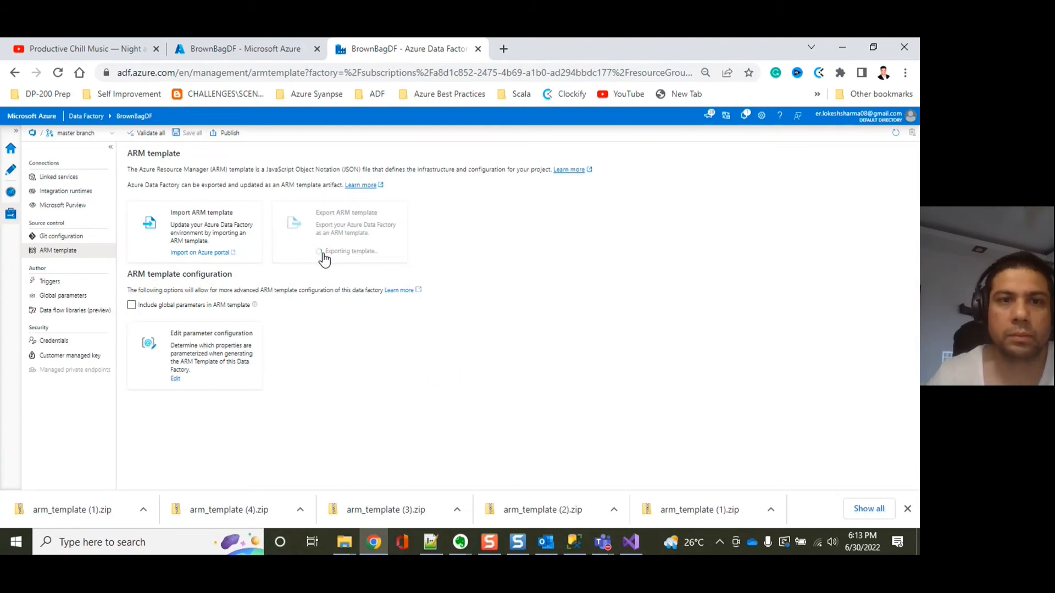
{"action": "left_click", "coordinate": [324, 251]}
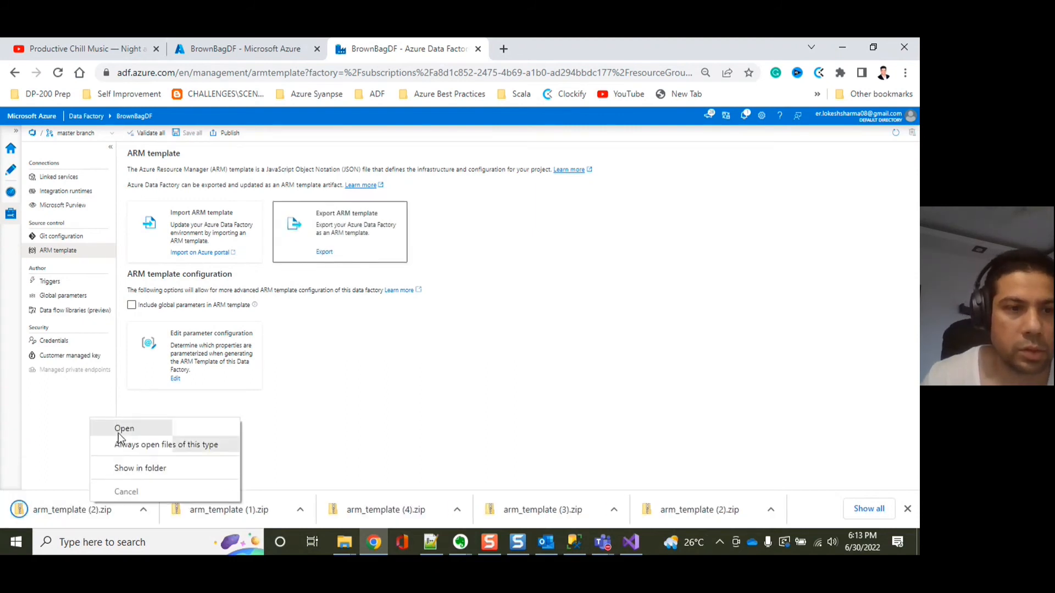
- Open the new archive's arm_template_parameters JSON file in Visual Studio
{"action": "left_click", "coordinate": [124, 429]}
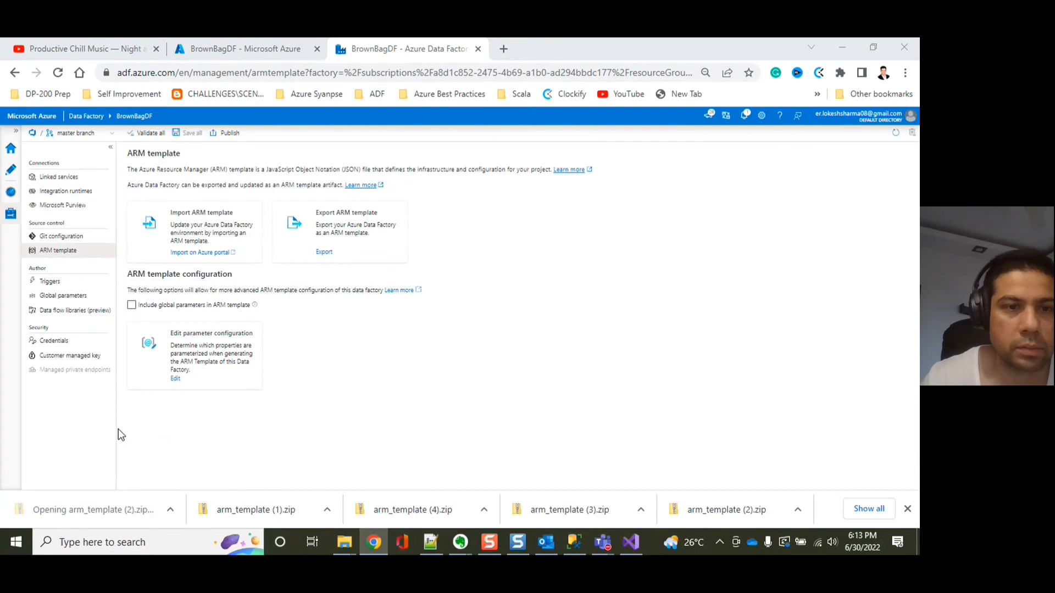
{"action": "right_click", "coordinate": [288, 230]}
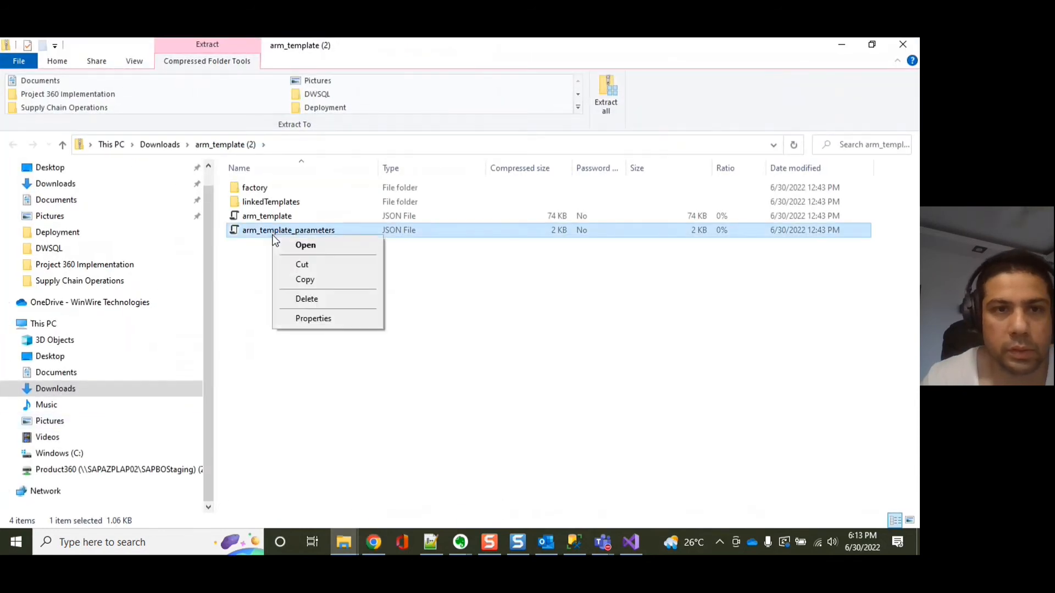
{"action": "left_click", "coordinate": [305, 245]}
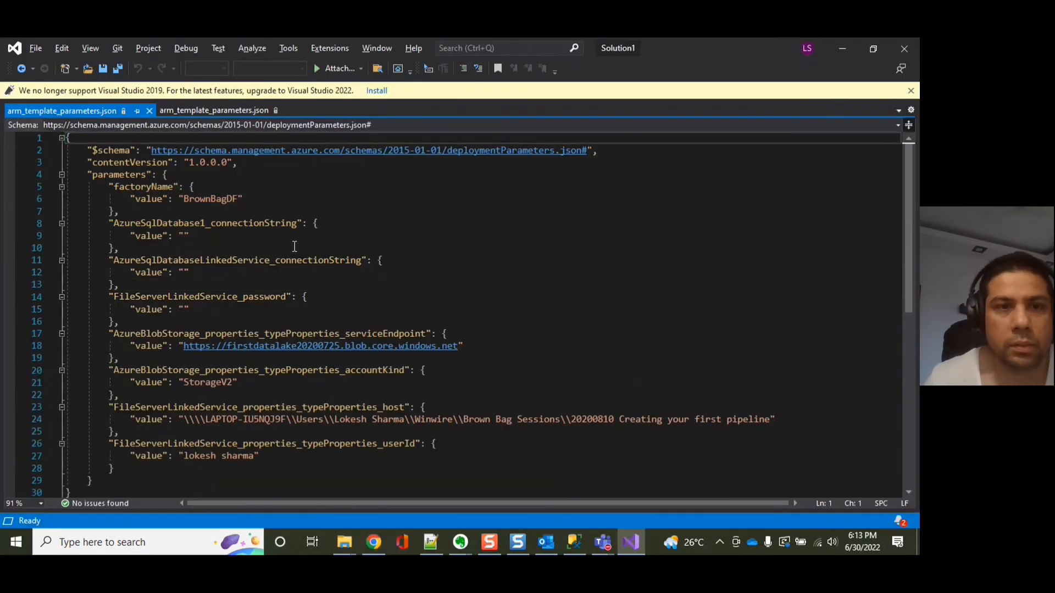
{"action": "mouse_move", "coordinate": [302, 282]}
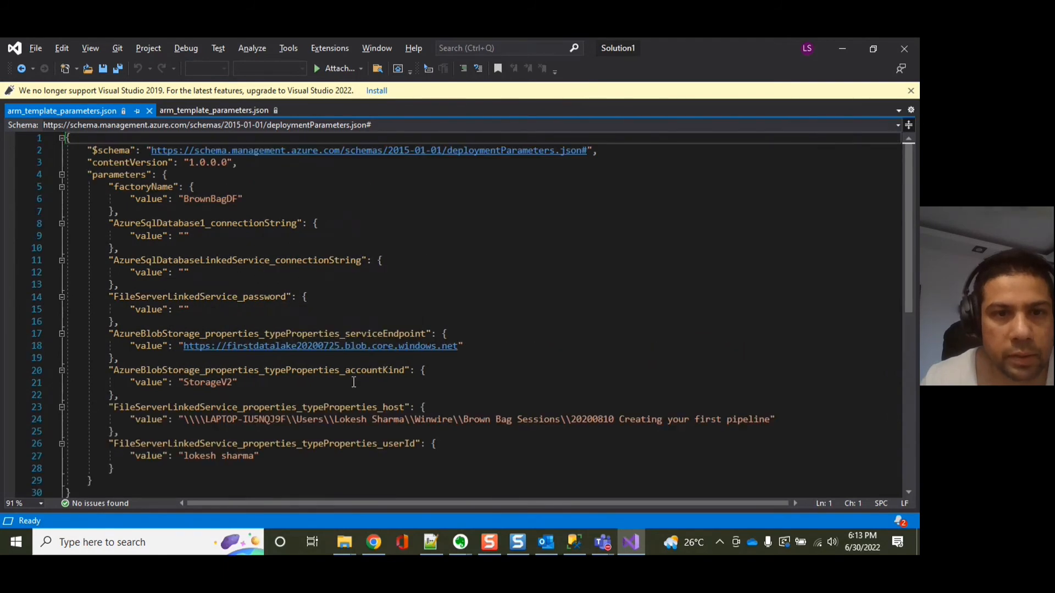
{"action": "double_click", "coordinate": [371, 370]}
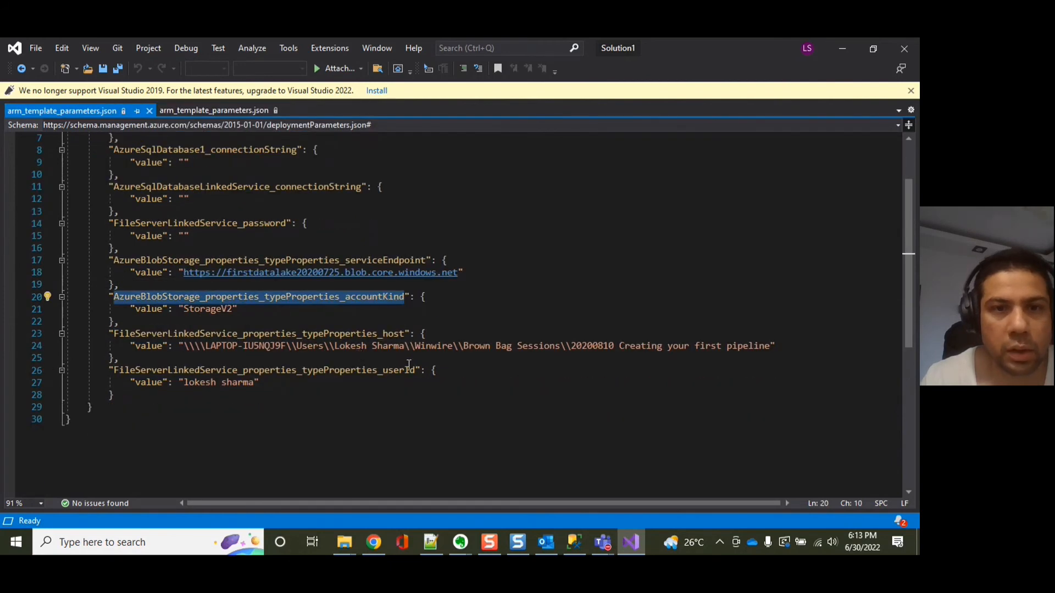
{"action": "mouse_move", "coordinate": [562, 317]}
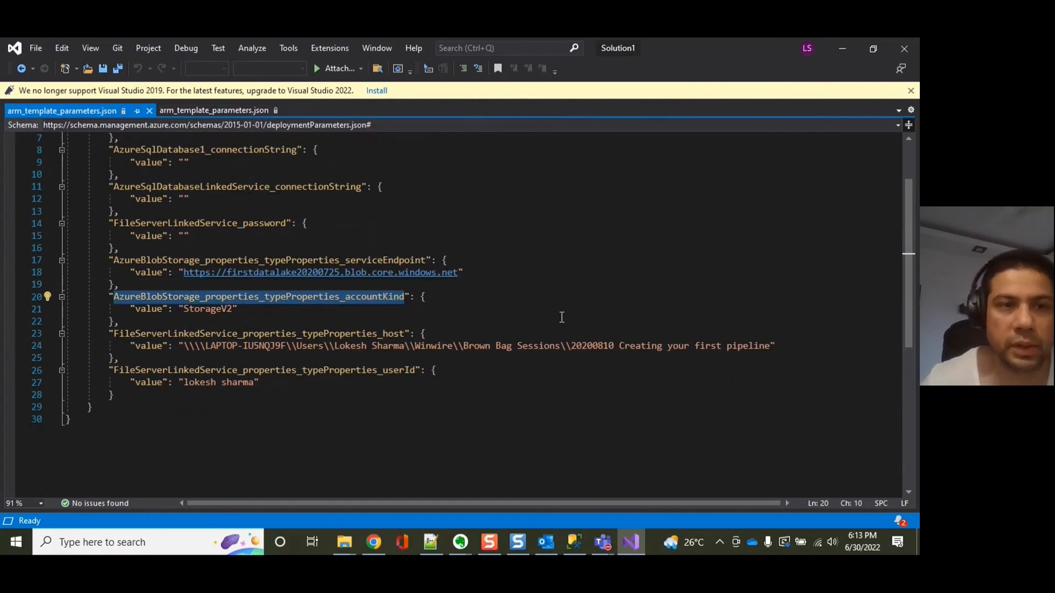